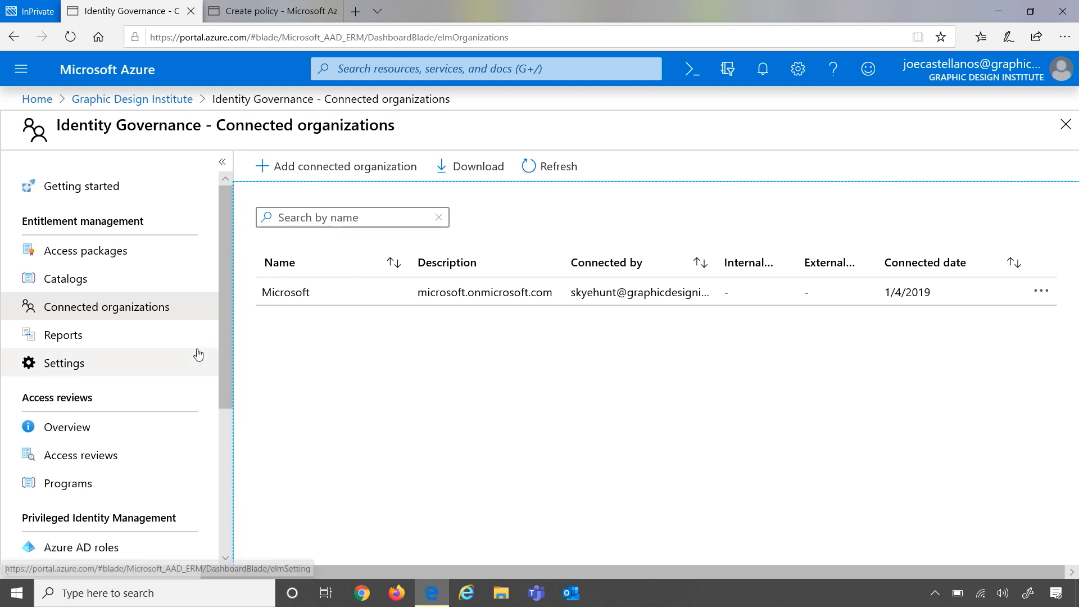
pyautogui.moveTo(100, 320)
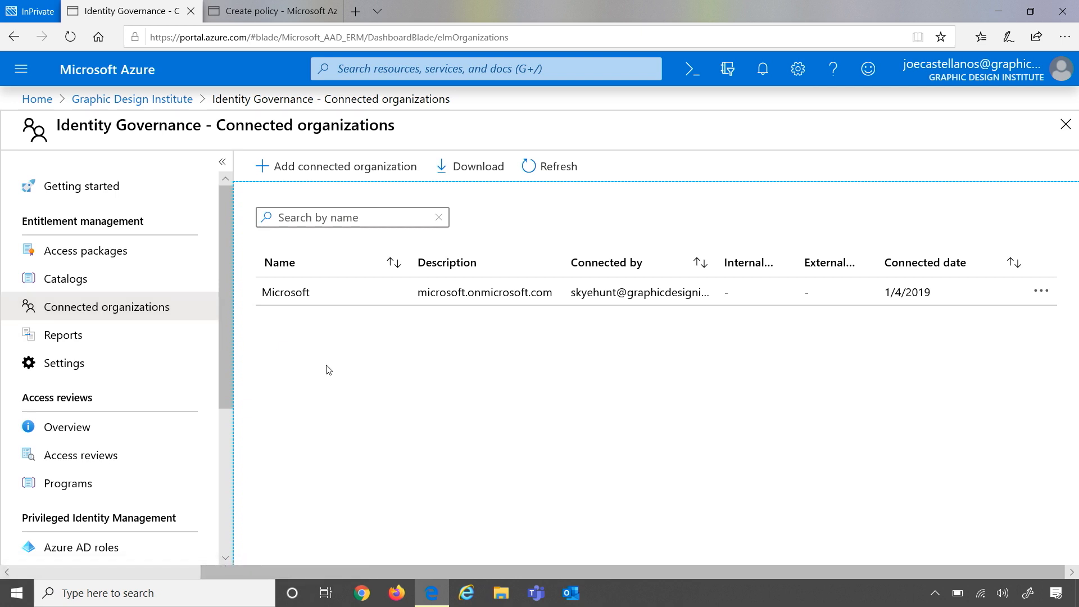
pyautogui.moveTo(338, 166)
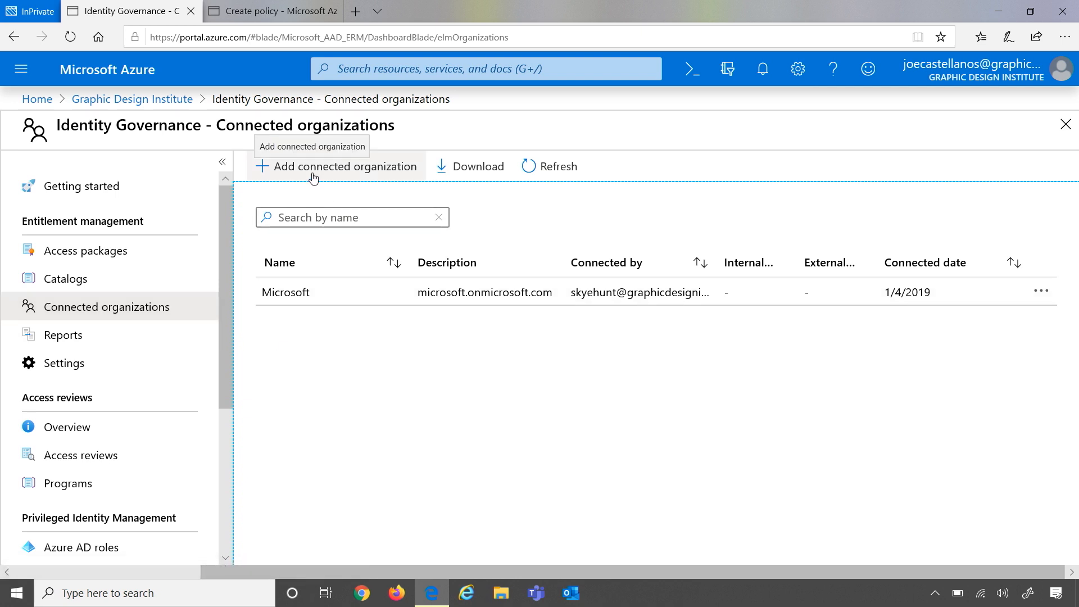
# Name the new connected organization Woodgrove Bank, described as representing all Woodgrove bank company users
pyautogui.click(336, 167)
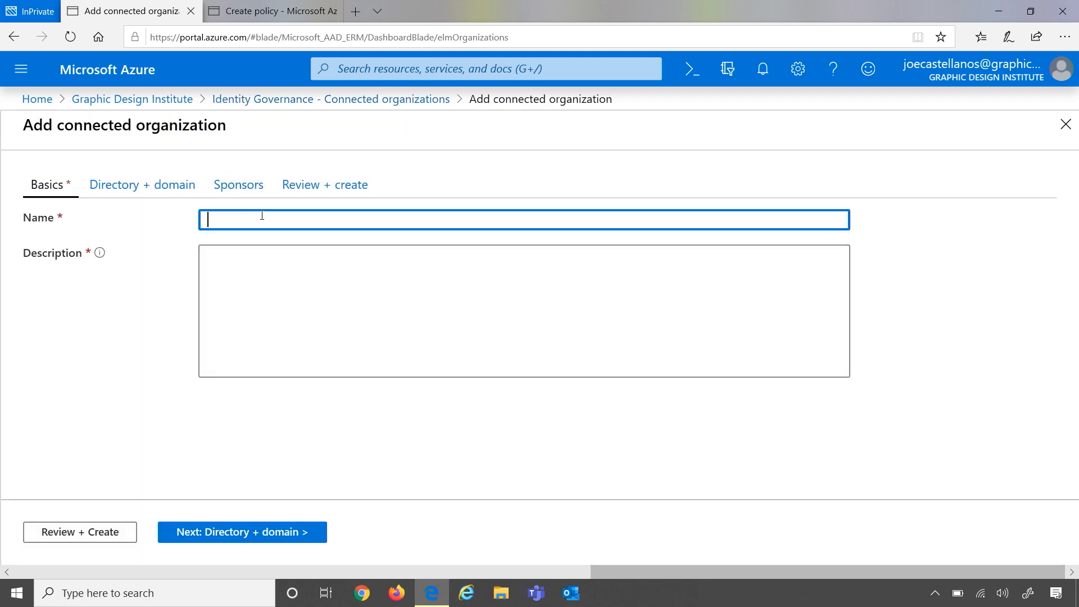
pyautogui.write('Woodgrove Bank')
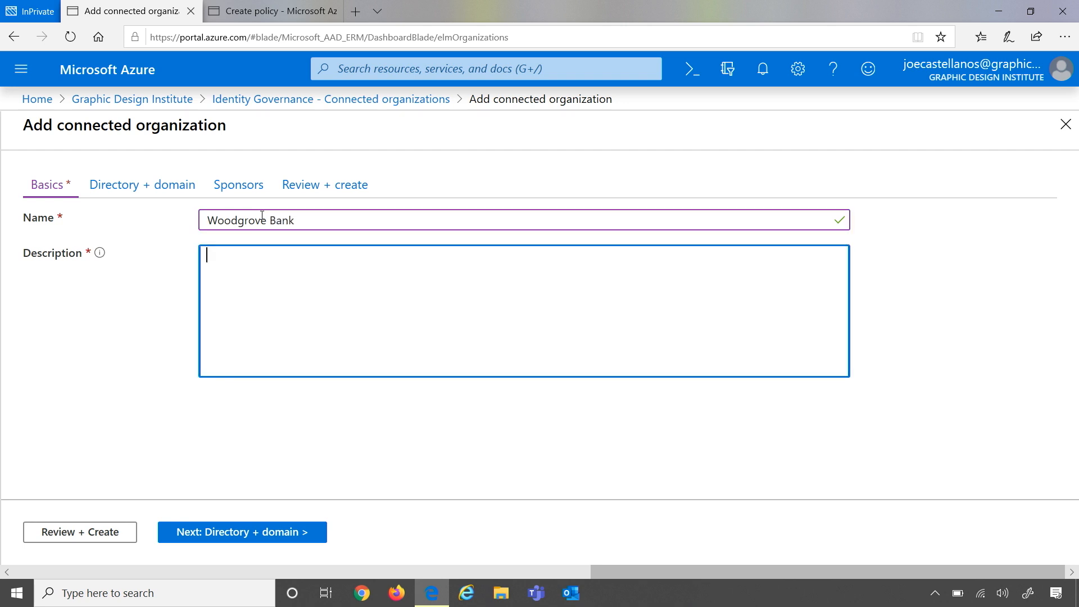
pyautogui.write('This resp')
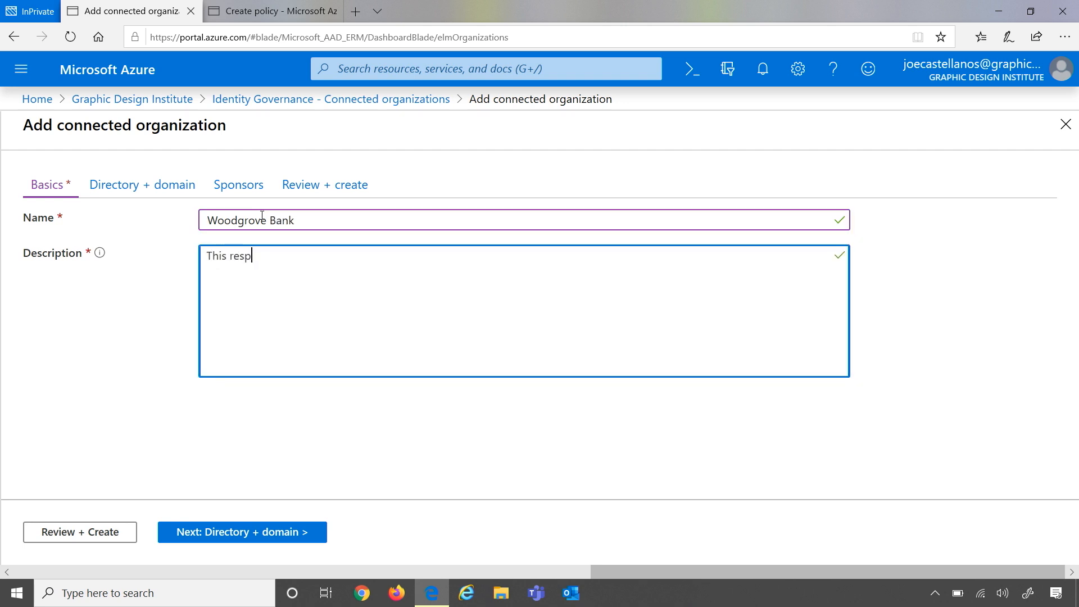
pyautogui.write('resents all users')
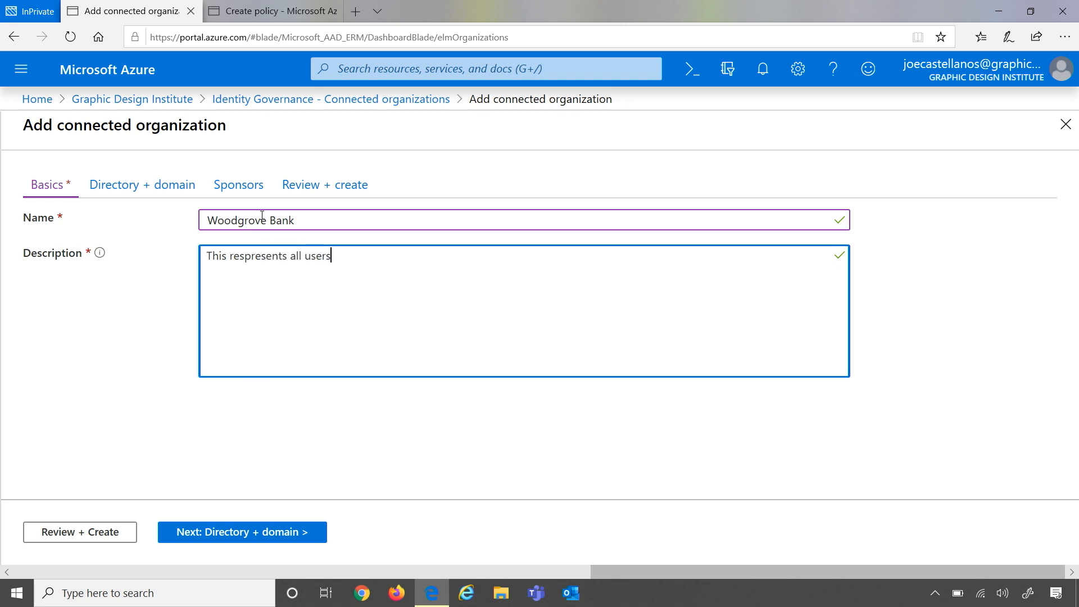
pyautogui.write('fo')
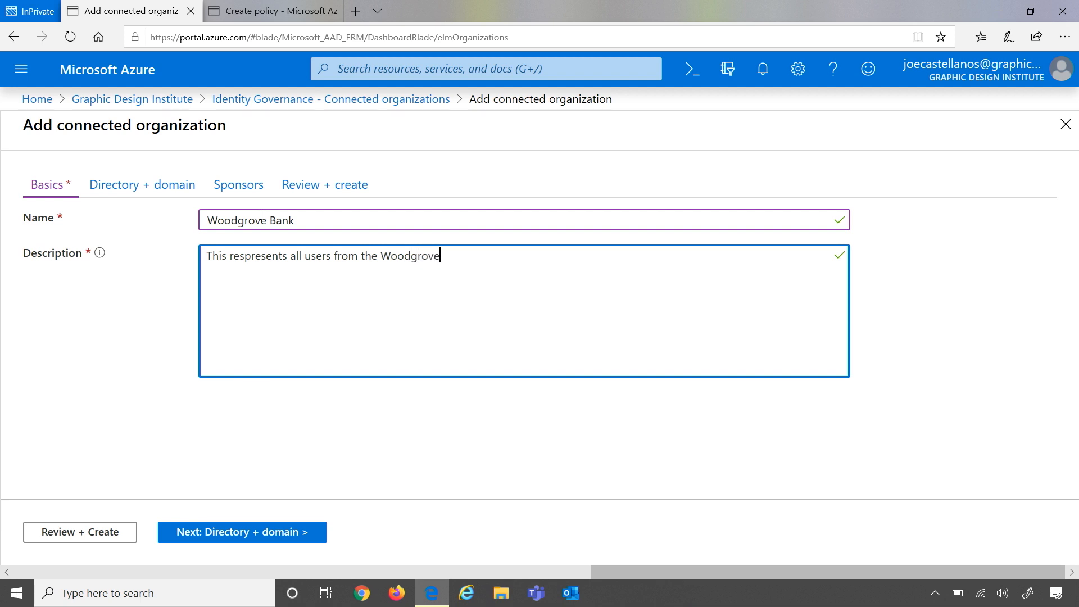
pyautogui.write('bank')
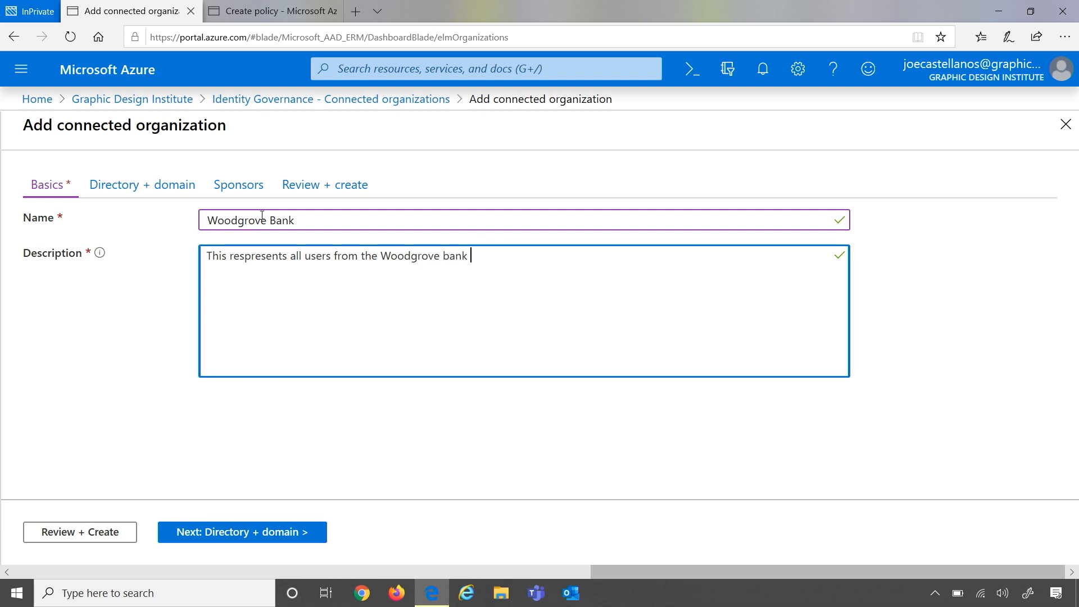
pyautogui.write('company.')
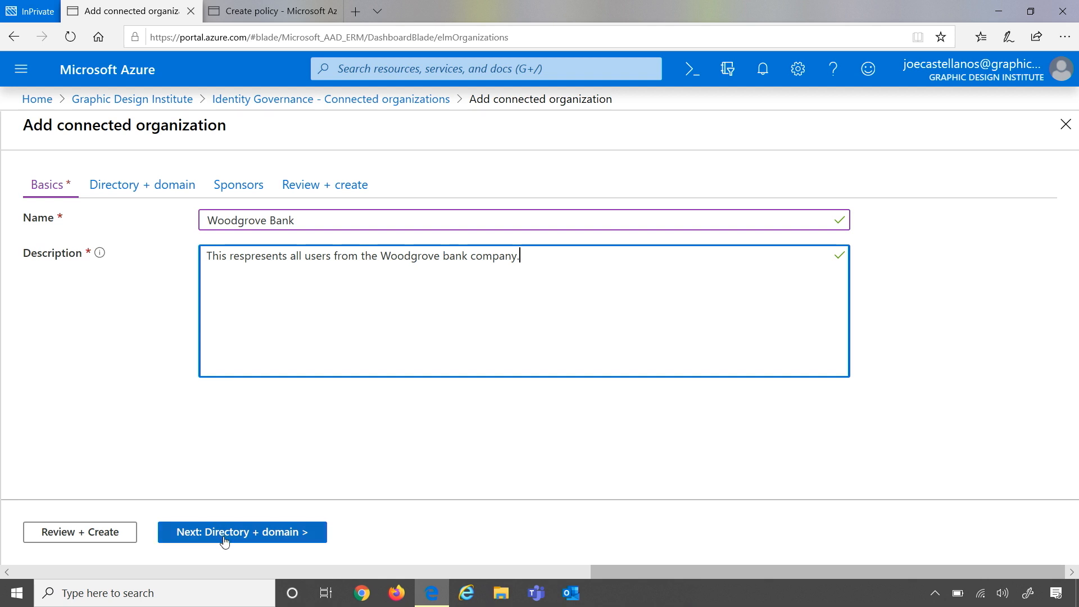
# On the Directory + domain step, search woodgrovebank.online and review the Woodgrove Bank (Azure AD) result
pyautogui.click(240, 532)
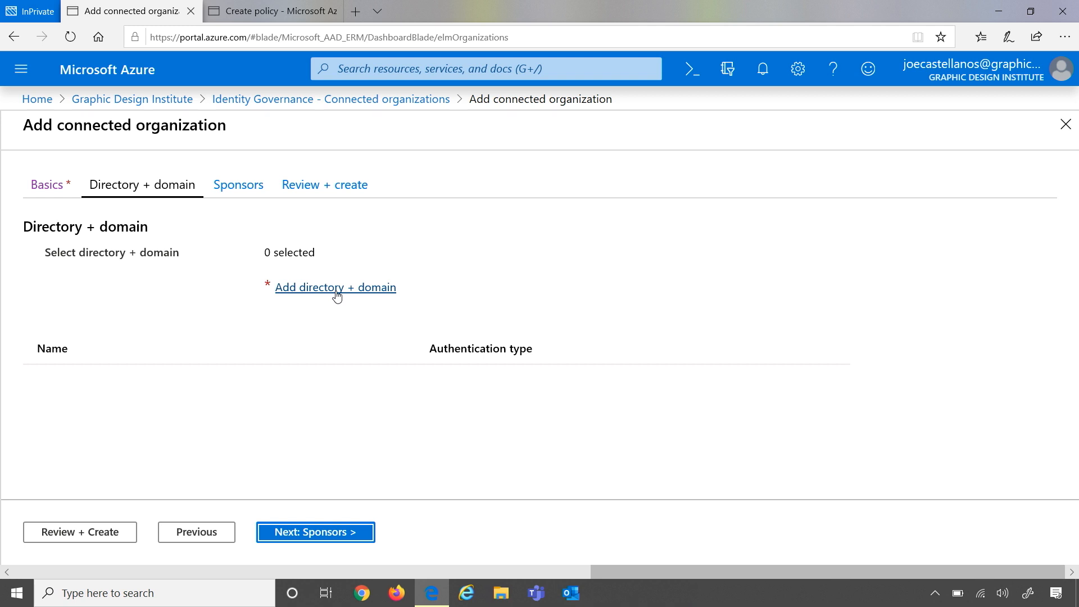
pyautogui.click(336, 287)
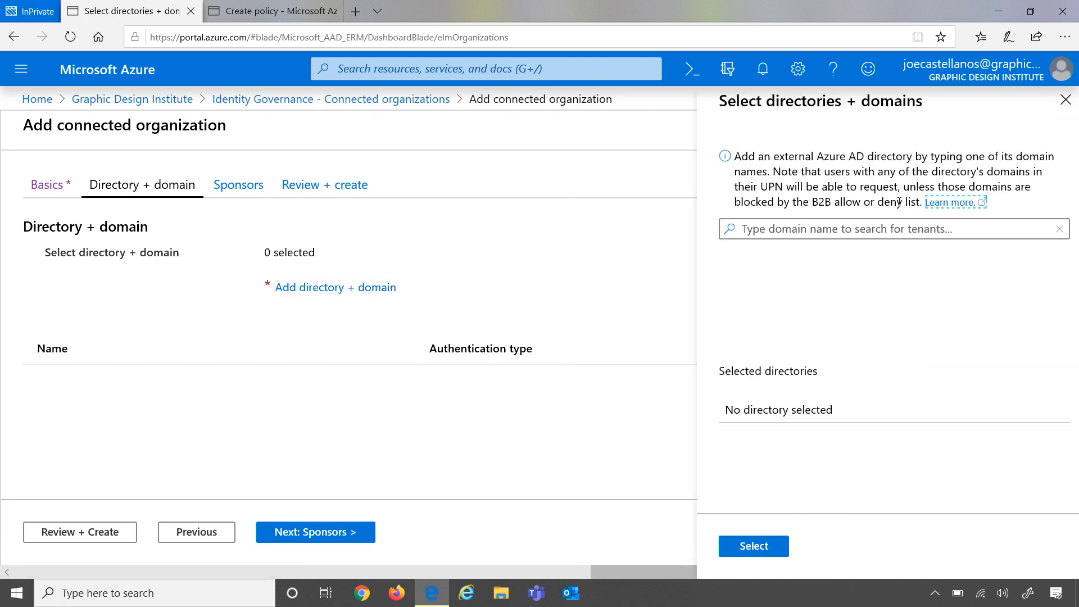
pyautogui.click(894, 228)
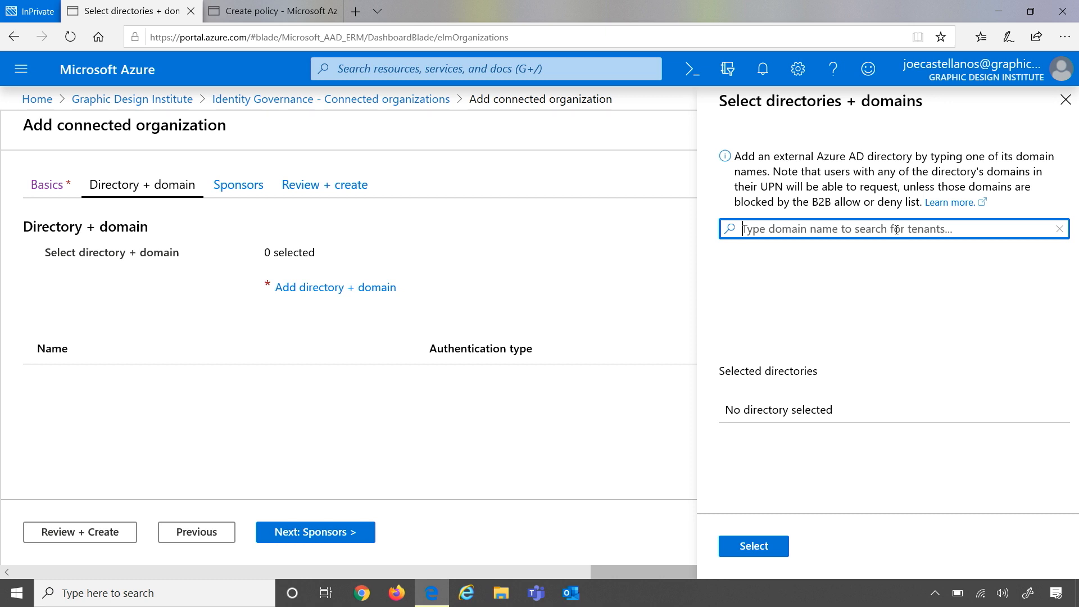
pyautogui.write('woodgrove')
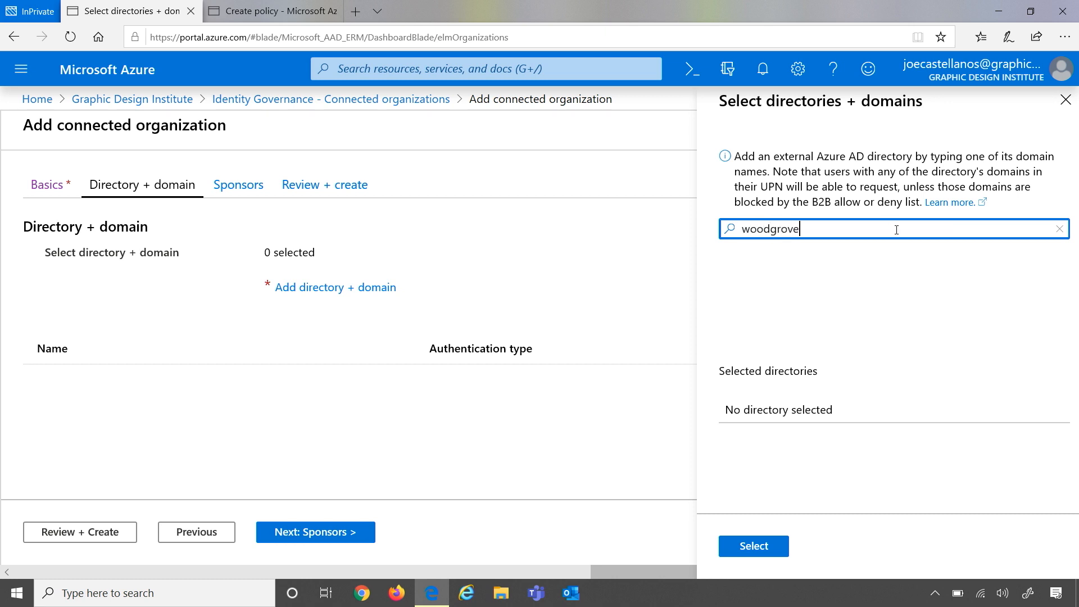
pyautogui.write('bn')
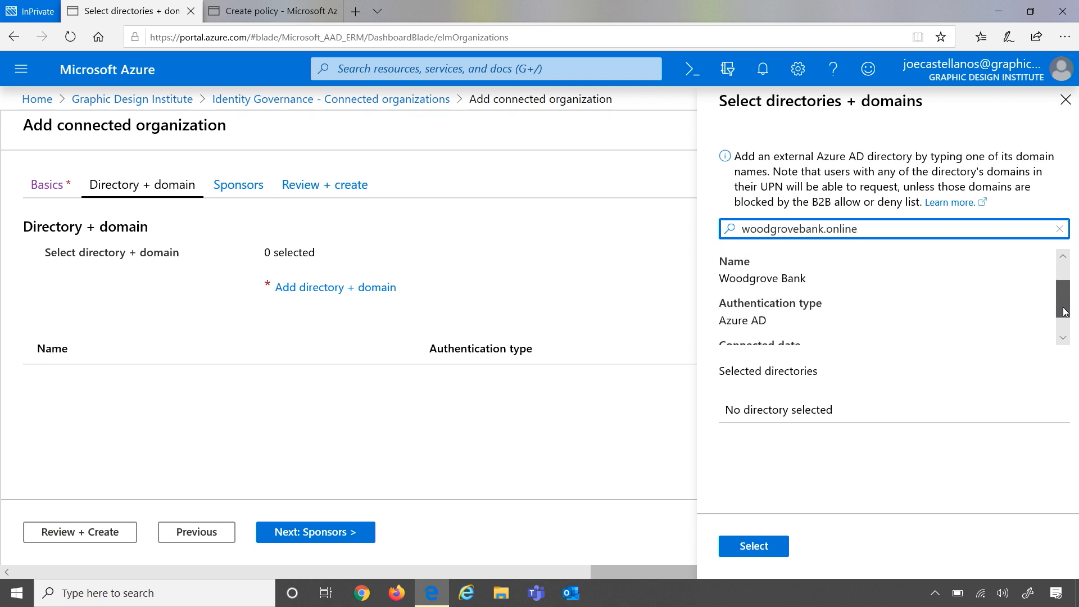
pyautogui.scroll(-3)
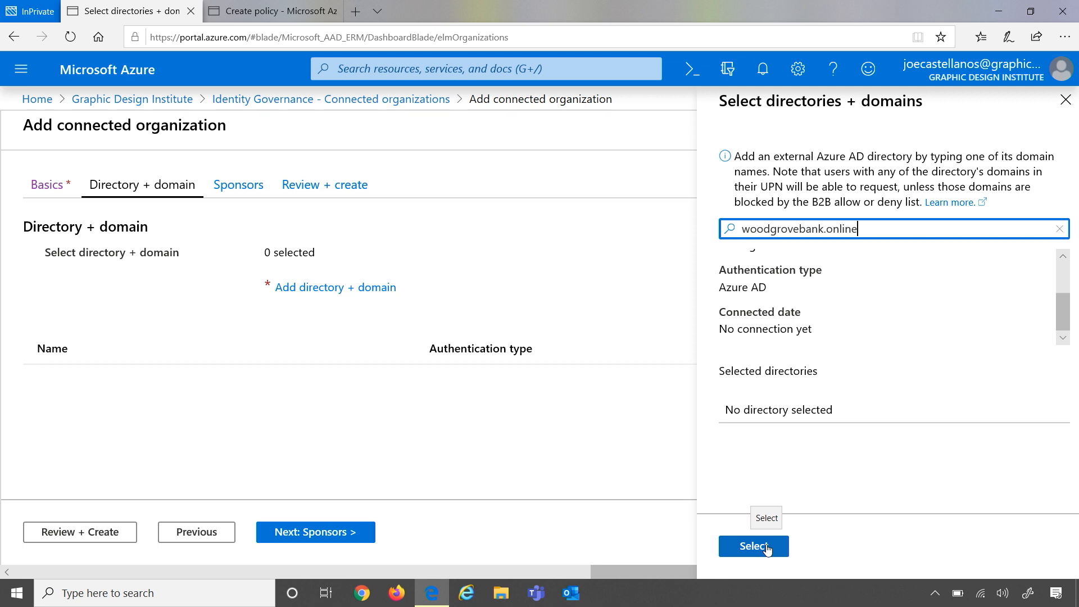
pyautogui.write('w')
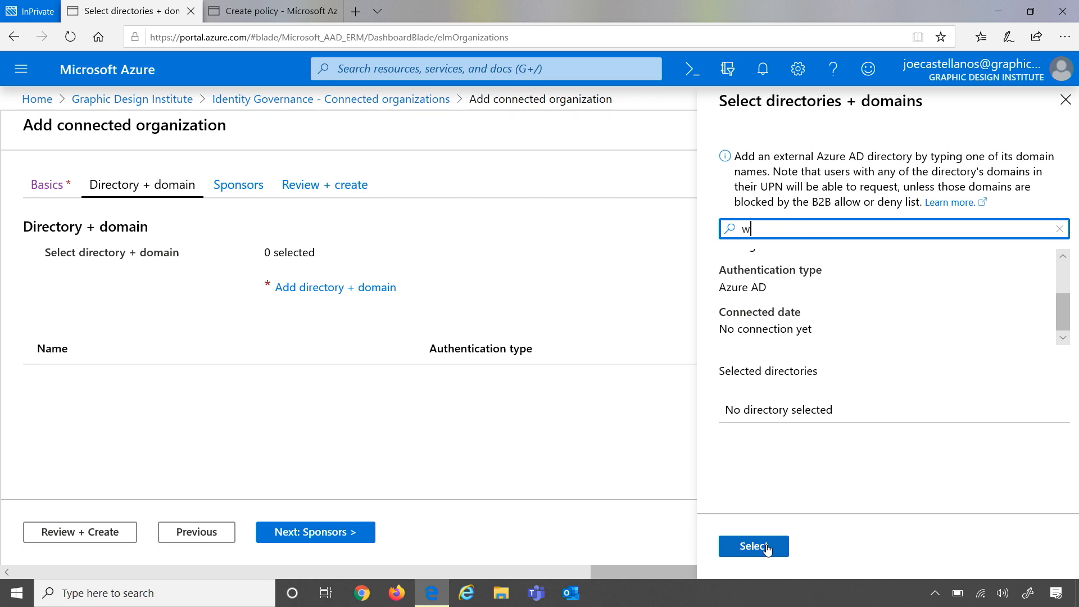
pyautogui.click(1059, 228)
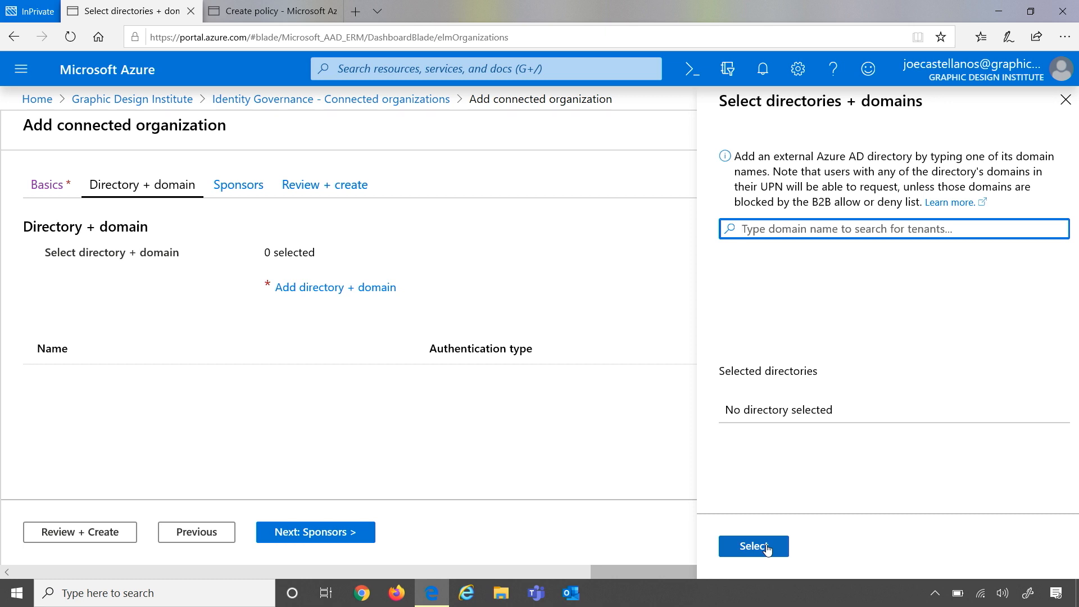
pyautogui.write('df.')
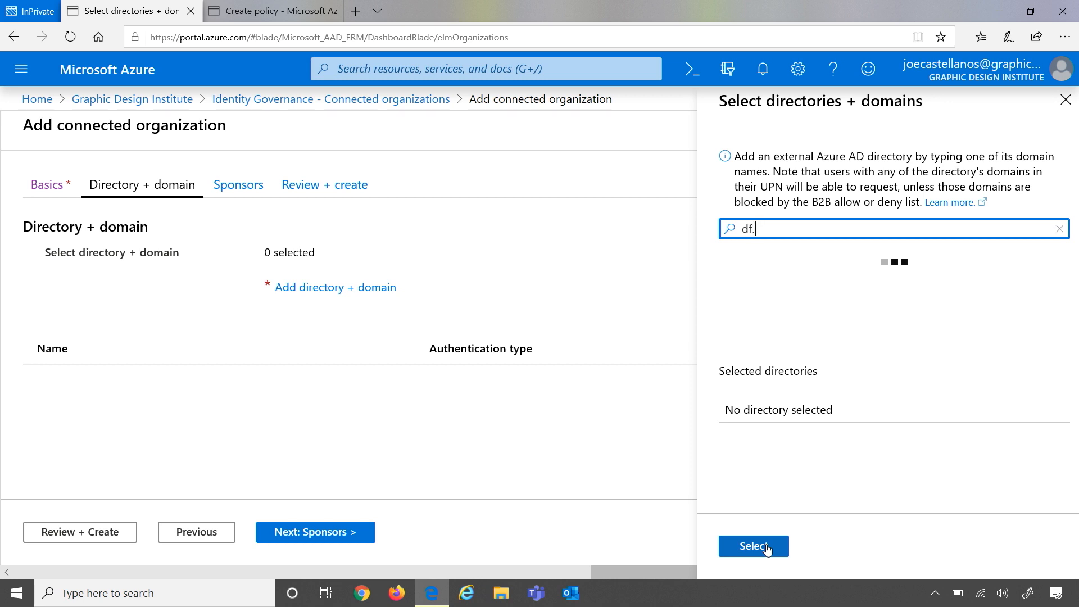
pyautogui.write('to')
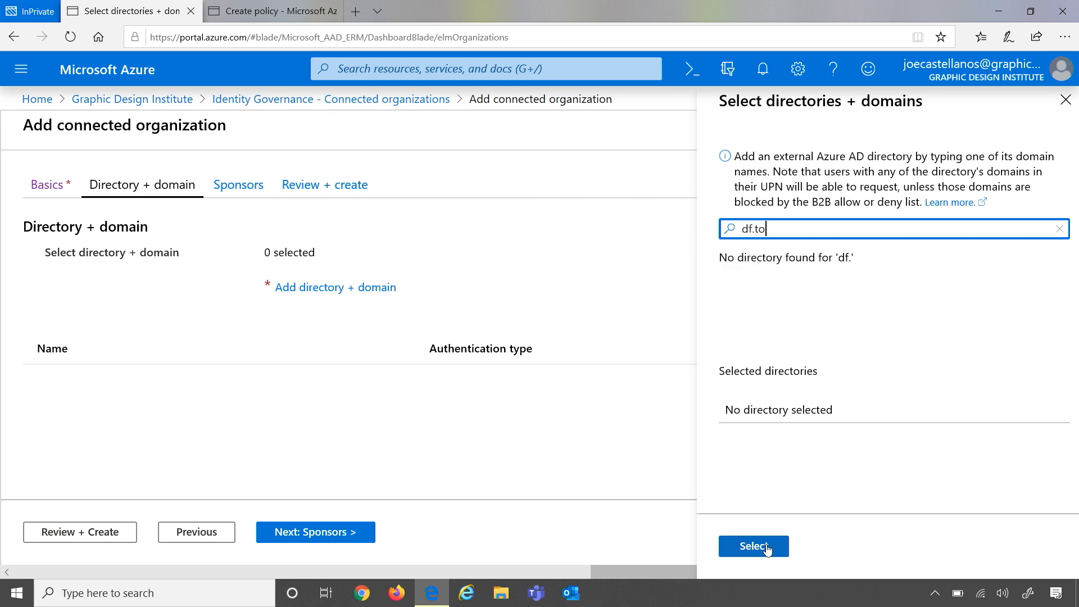
pyautogui.write('theclouddemo')
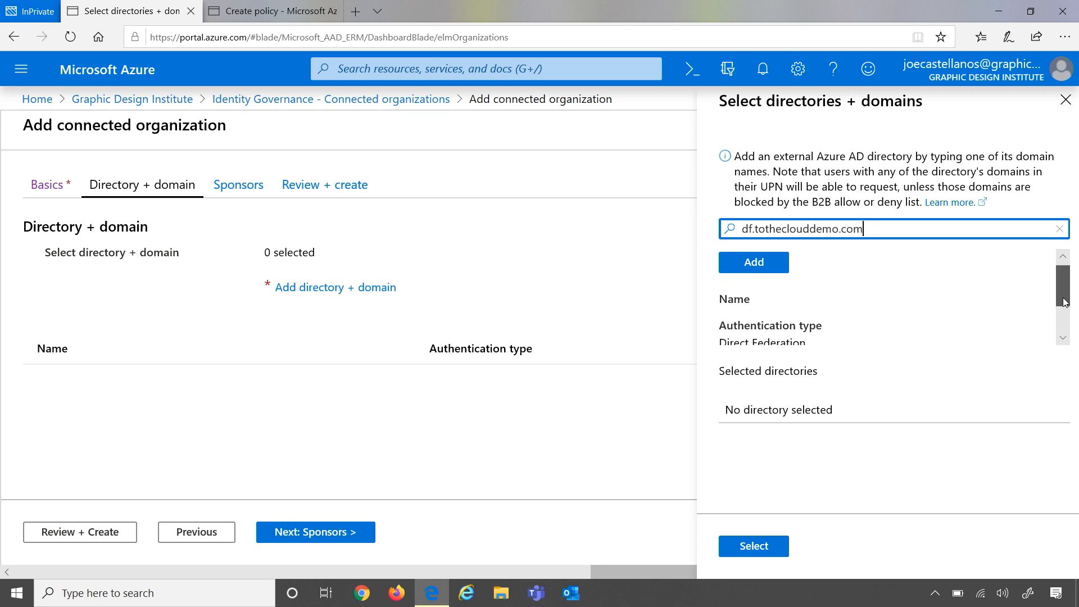
pyautogui.scroll(-3)
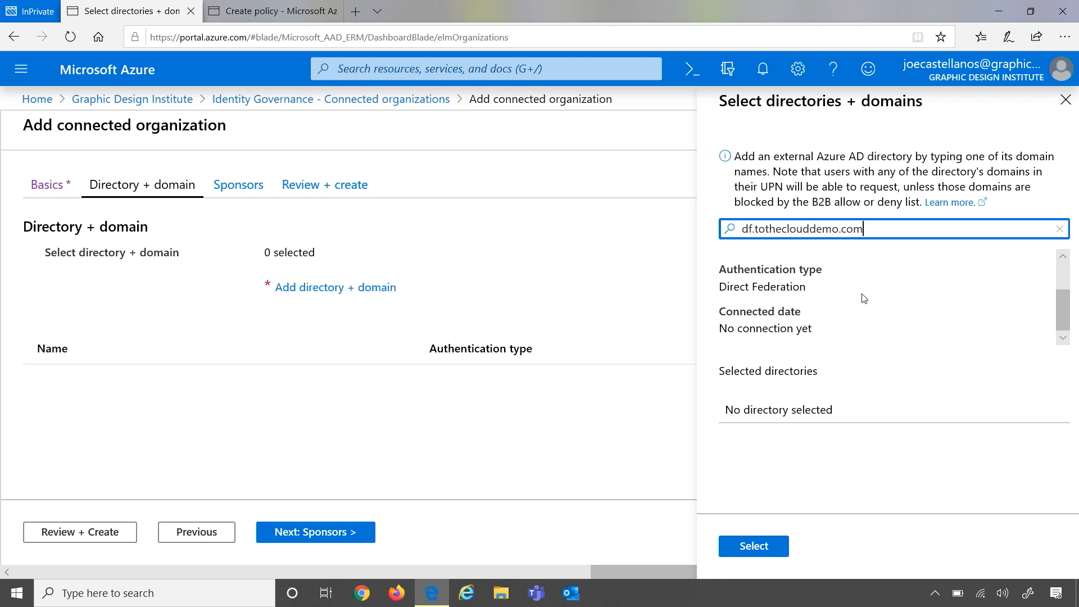
pyautogui.press('Backspace')
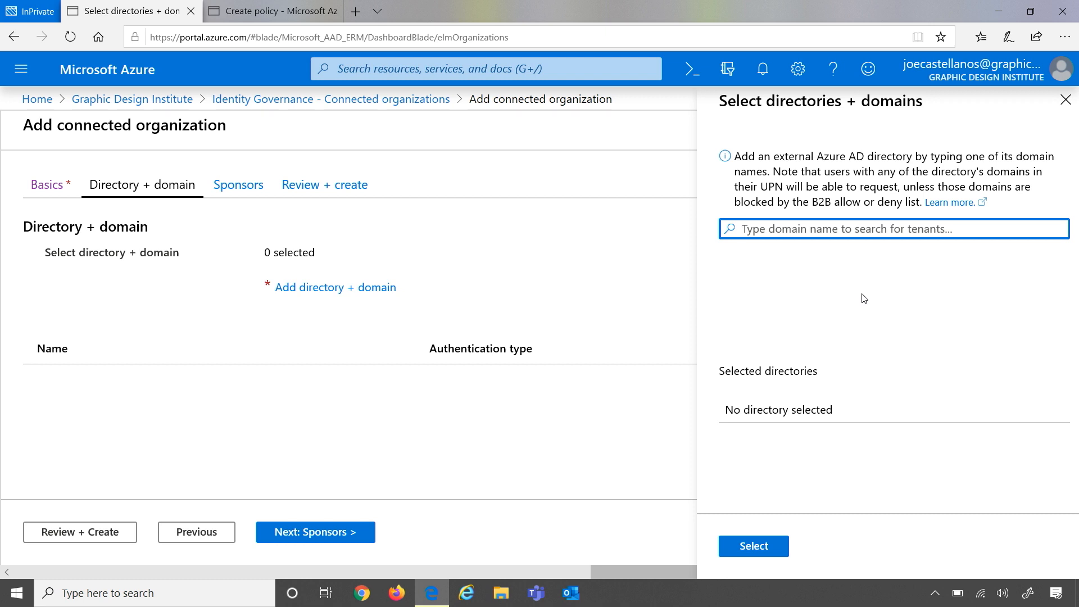
# Search the woodgrovebank.online domain again and select Woodgrove Bank as the organization's directory
pyautogui.write('w')
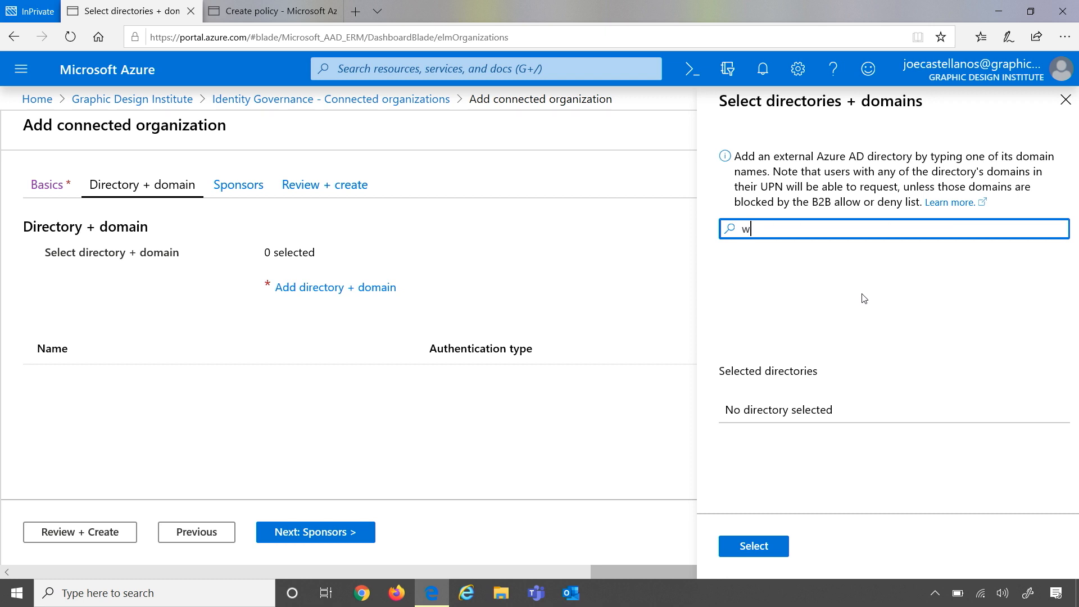
pyautogui.write('holeminds.org')
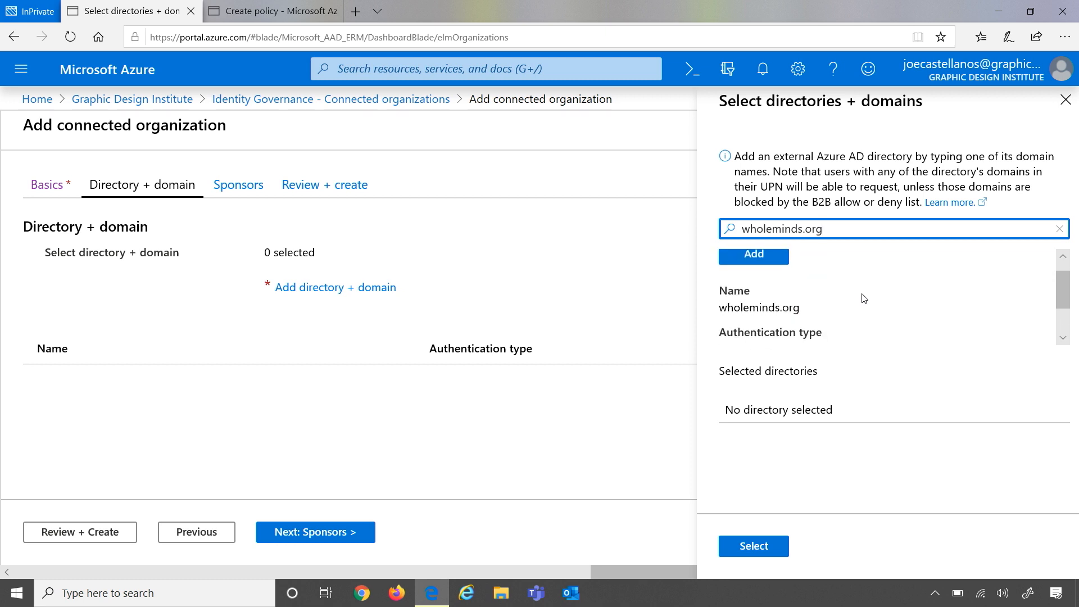
pyautogui.click(754, 257)
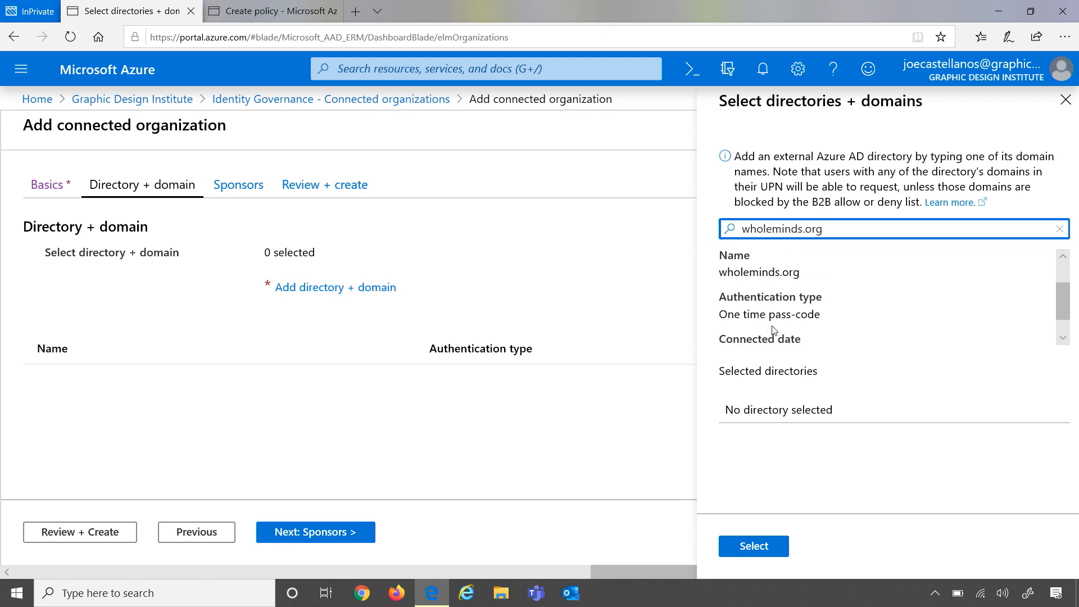
pyautogui.moveTo(720, 318)
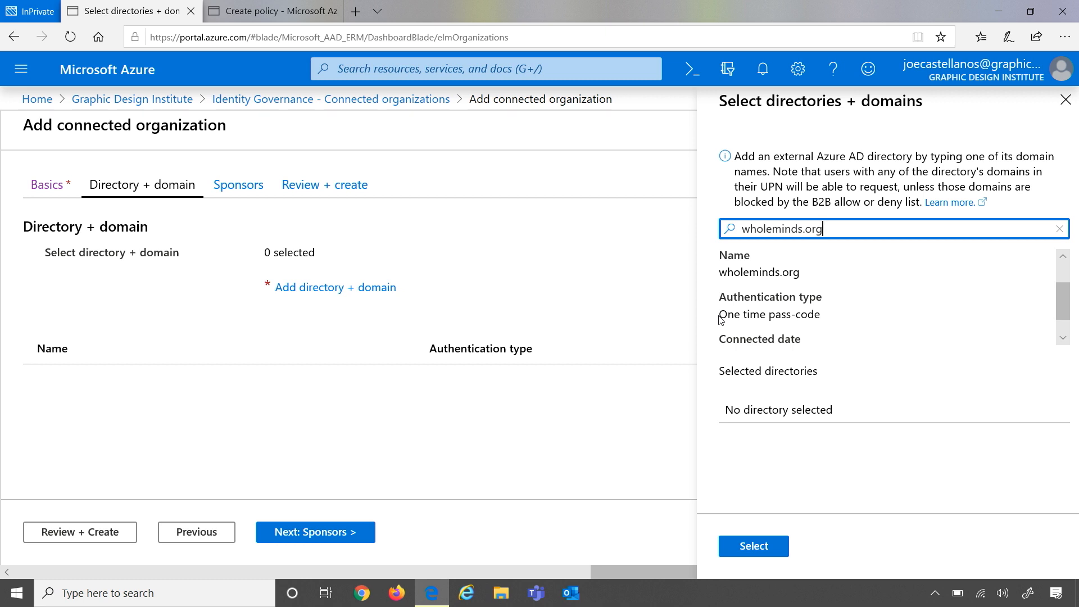
pyautogui.moveTo(835, 327)
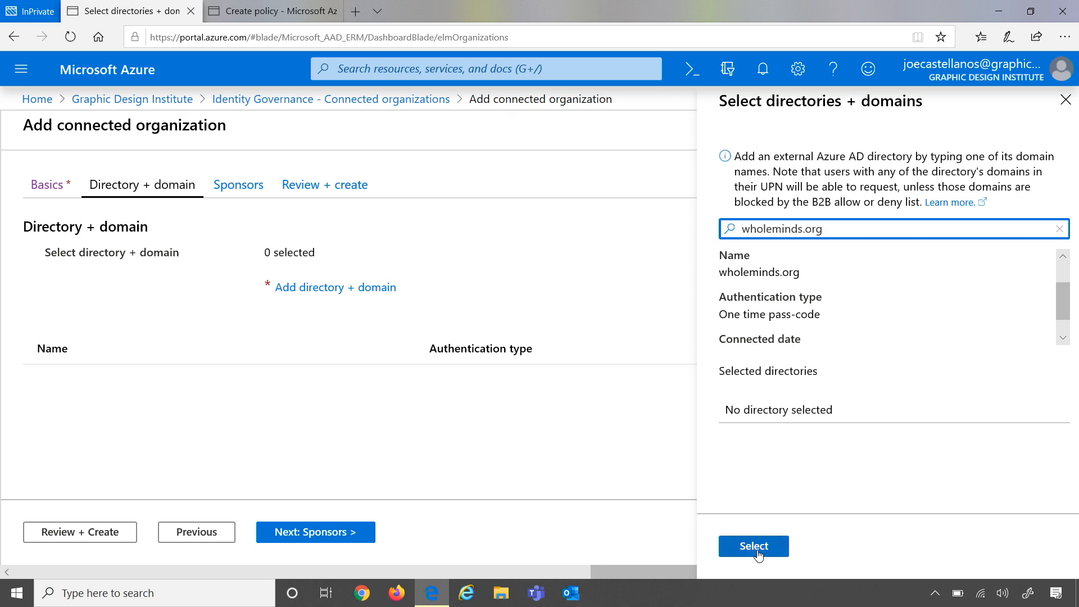
pyautogui.click(1060, 228)
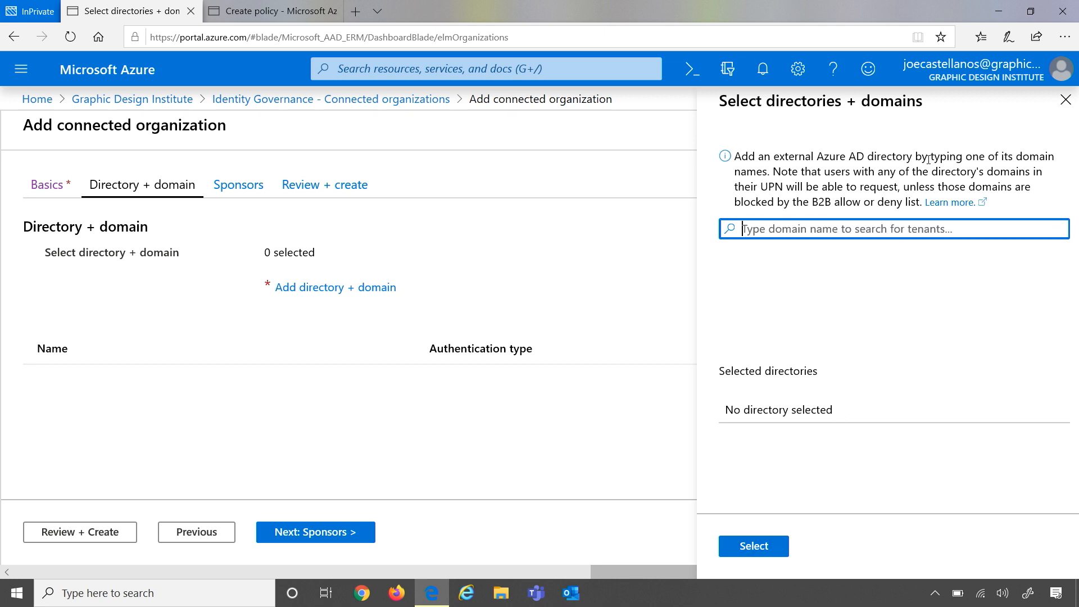
pyautogui.write('woodgrovebank.online')
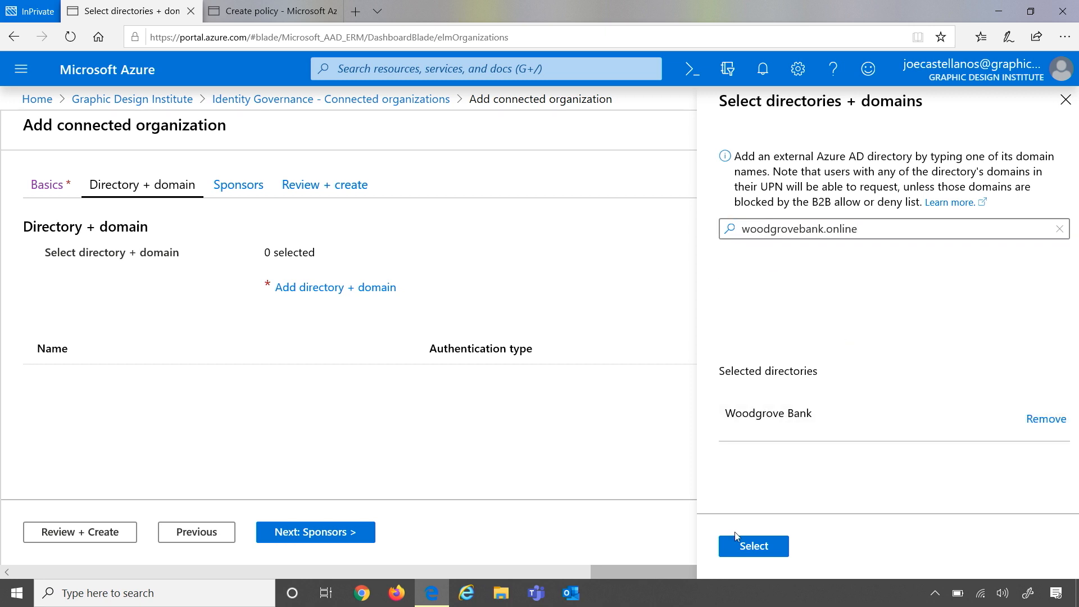
pyautogui.click(754, 546)
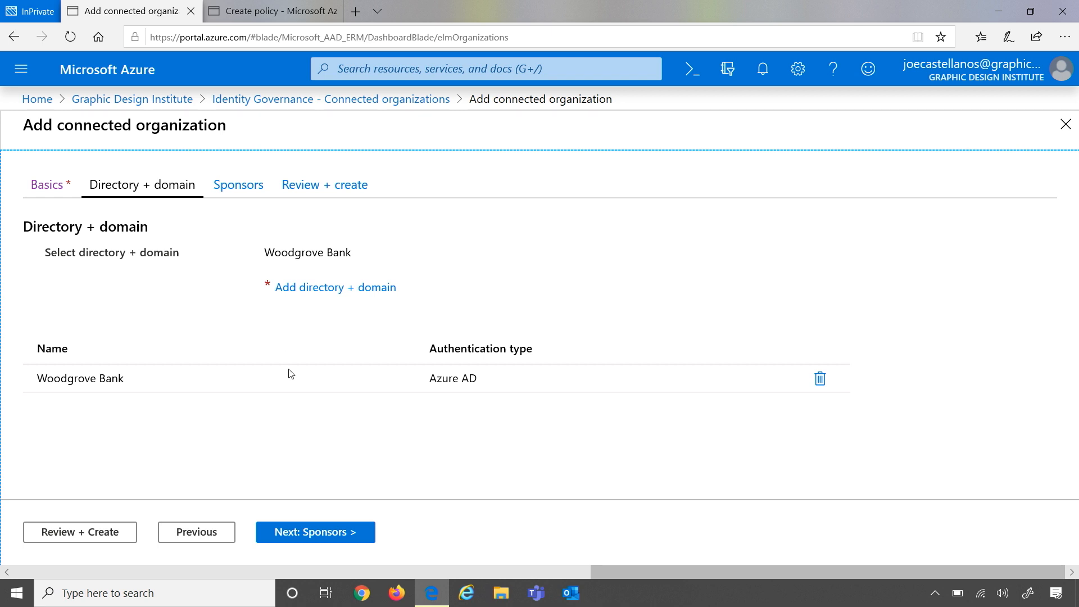
# Set Alan Dunn from the Graphic Design Institute directory as the internal sponsor
pyautogui.click(315, 532)
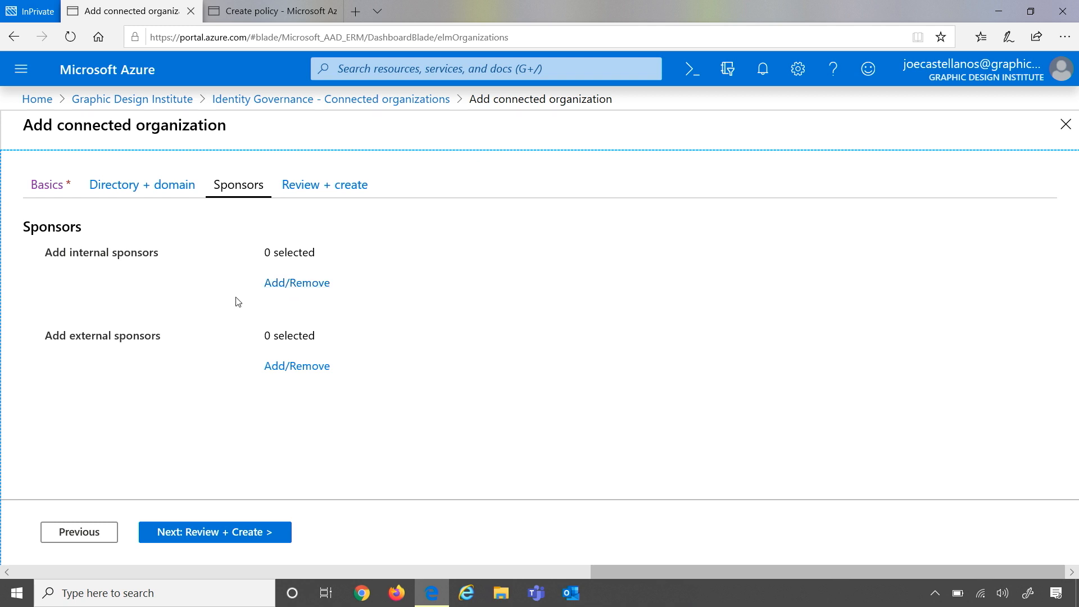
pyautogui.moveTo(192, 309)
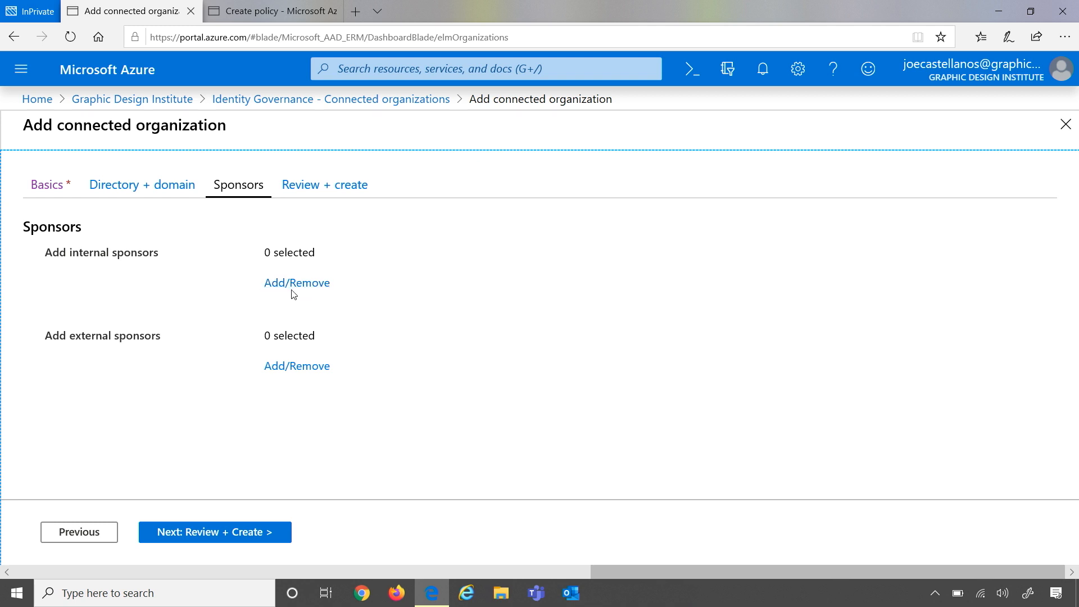
pyautogui.click(297, 284)
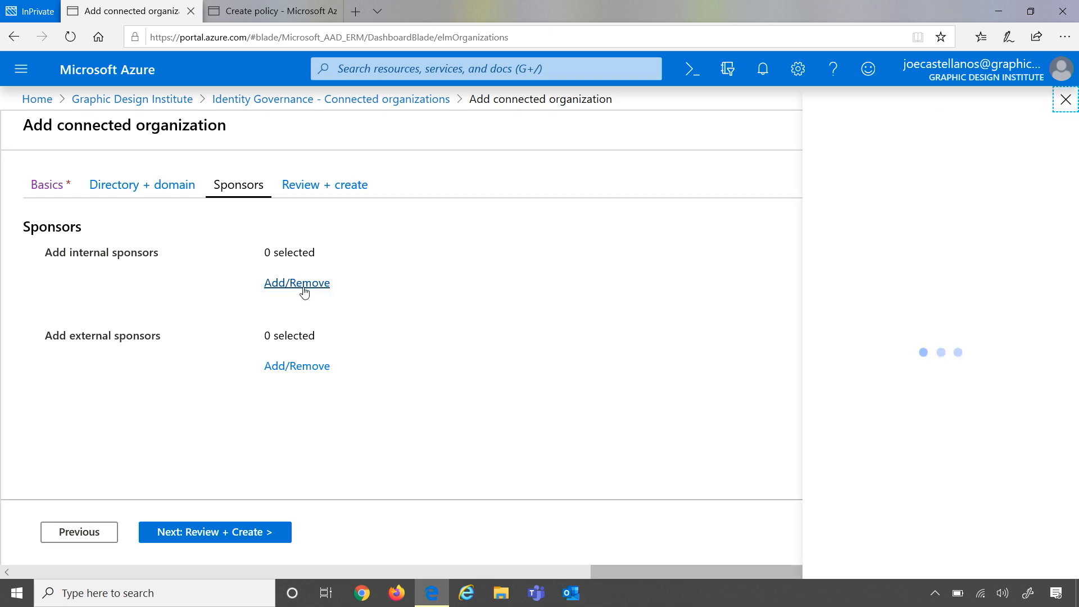
pyautogui.click(296, 282)
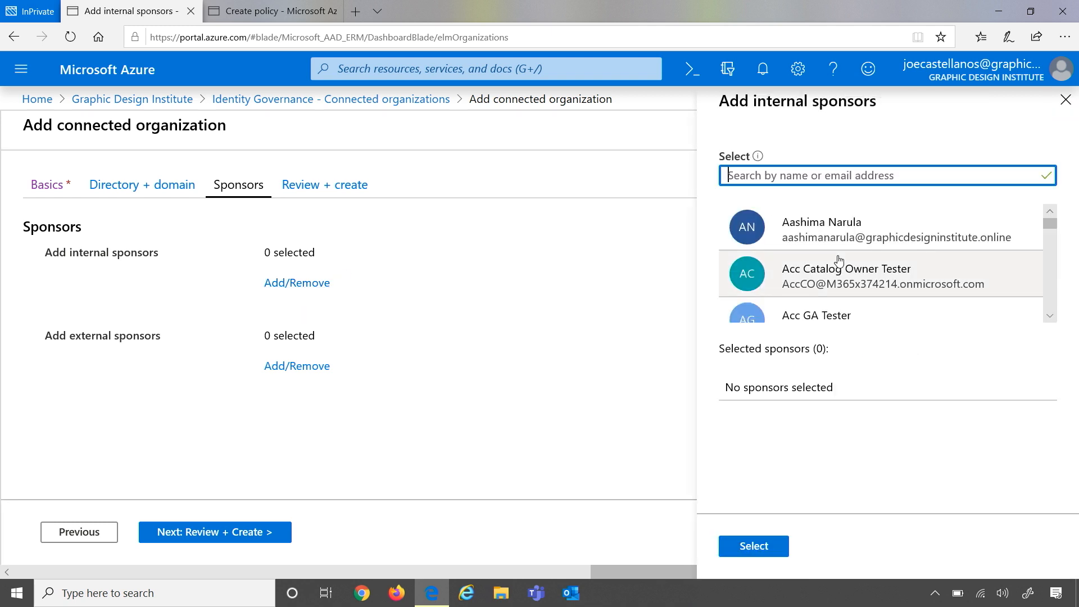
pyautogui.scroll(-3)
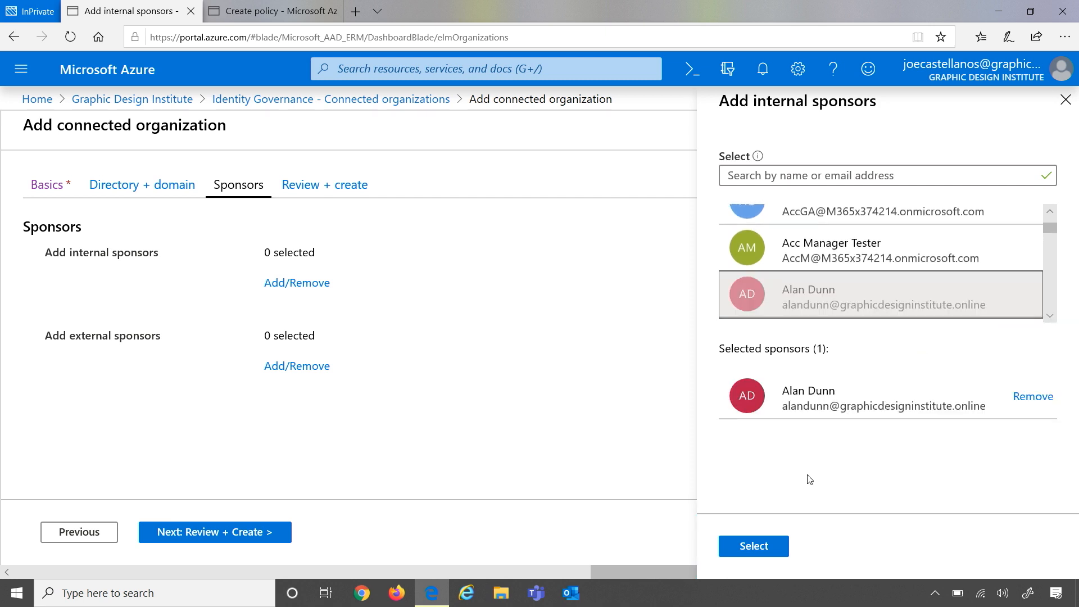
pyautogui.click(753, 547)
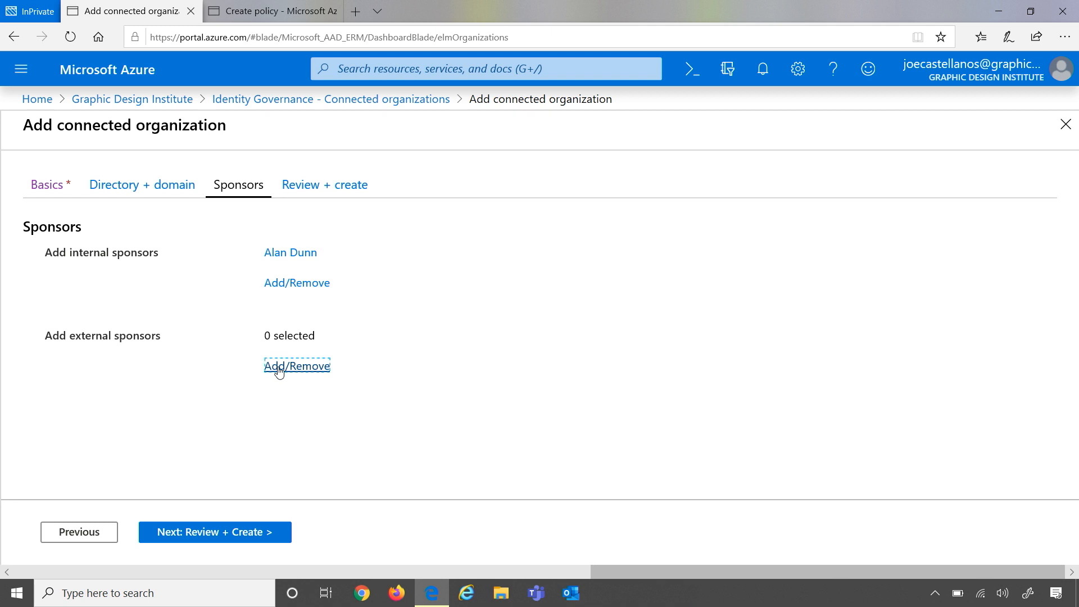
# Set Mamta Kumar from Woodgrove Bank as the external sponsor and continue to the review summary
pyautogui.click(297, 365)
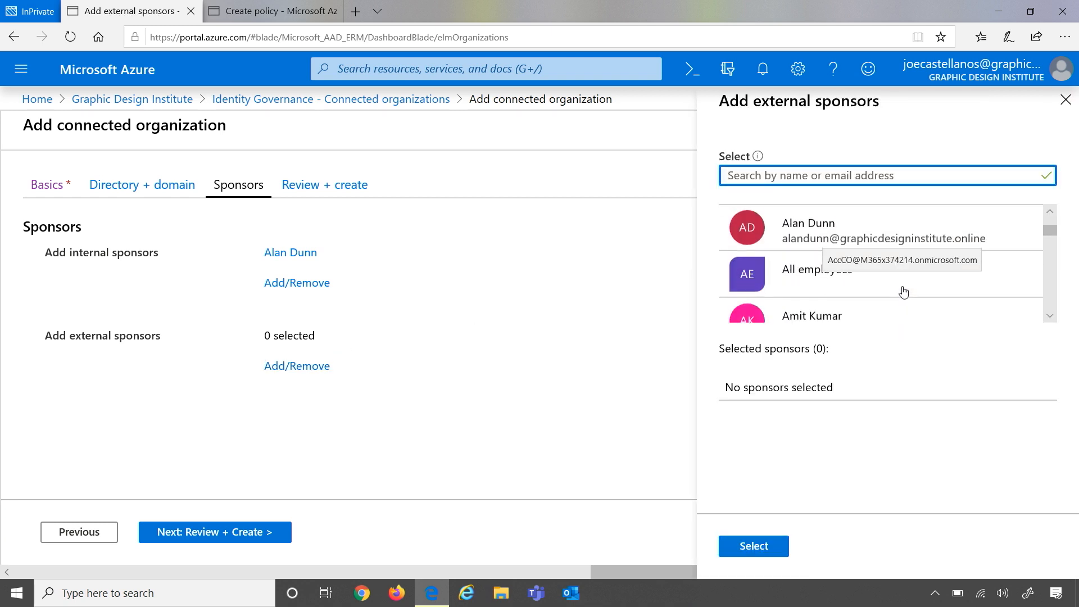
pyautogui.scroll(-3)
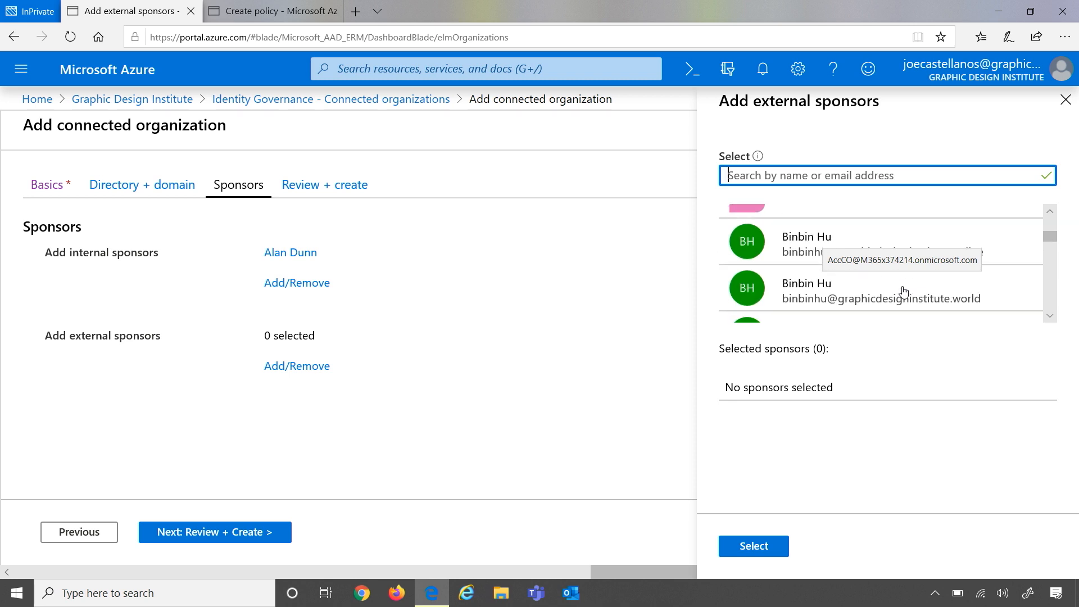
pyautogui.write('mamta')
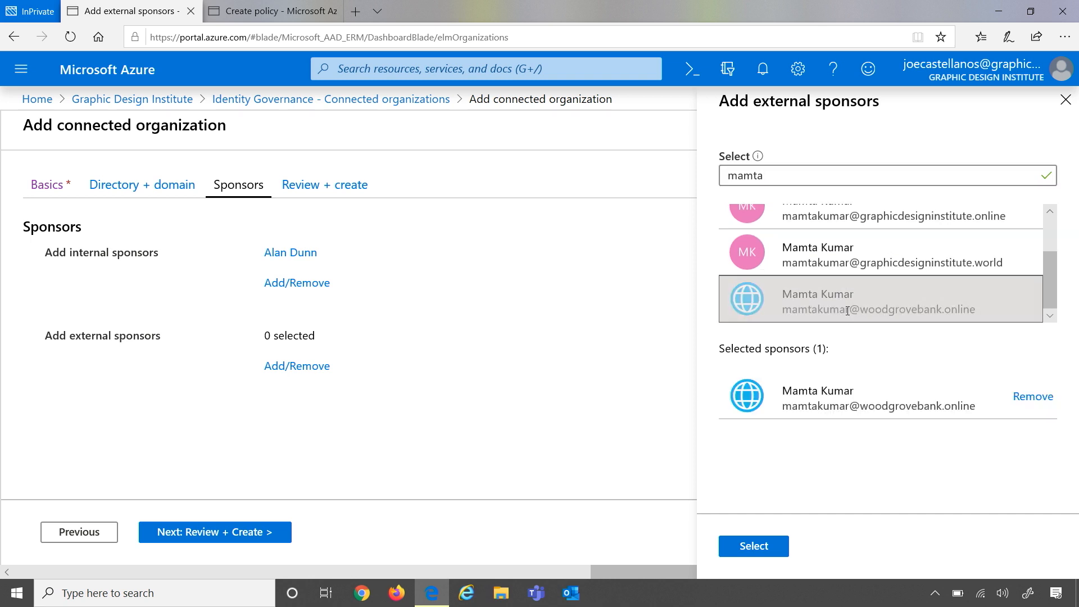
pyautogui.click(752, 546)
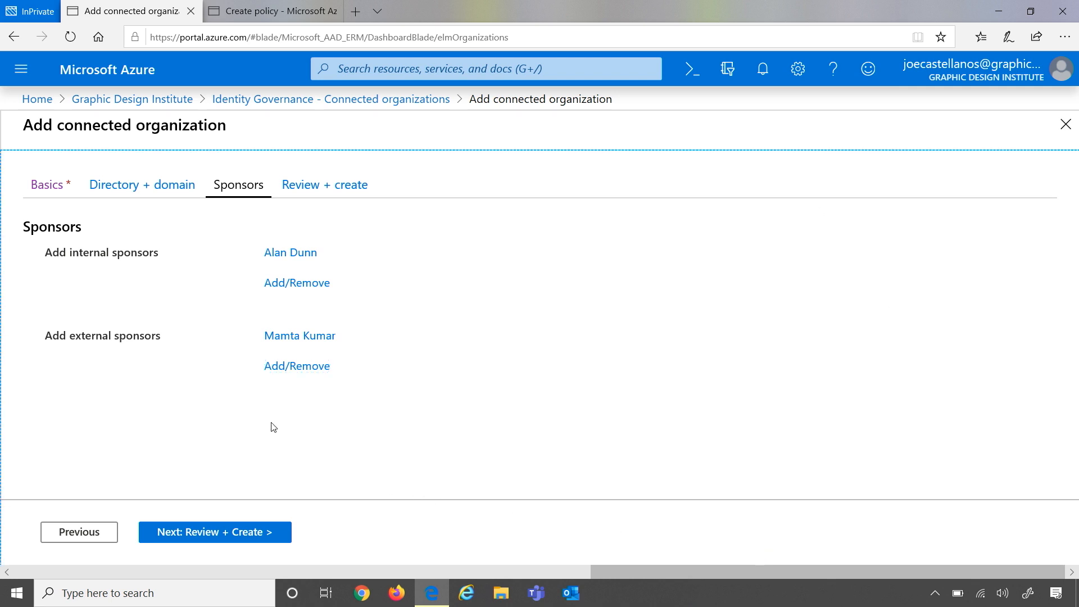
pyautogui.click(213, 532)
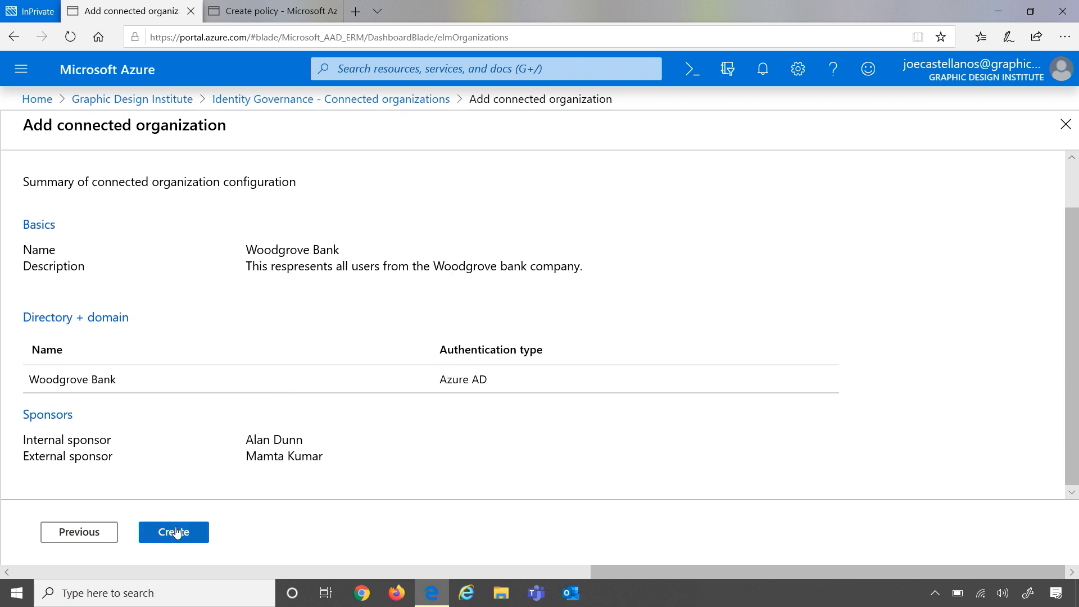
# Create the Woodgrove Bank connected organization and dismiss the success notification
pyautogui.click(173, 532)
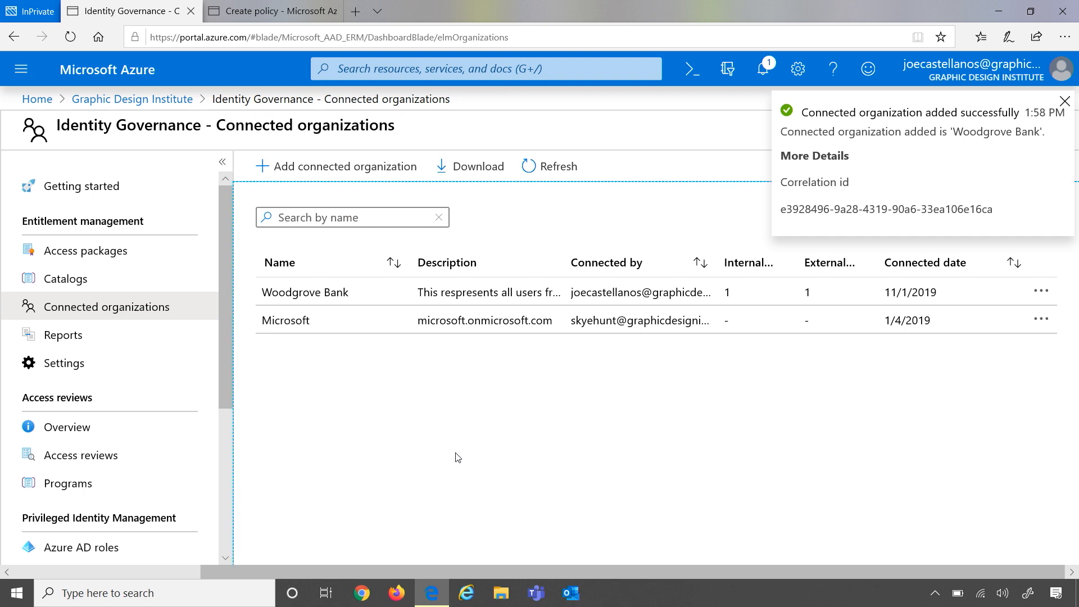
pyautogui.click(1066, 100)
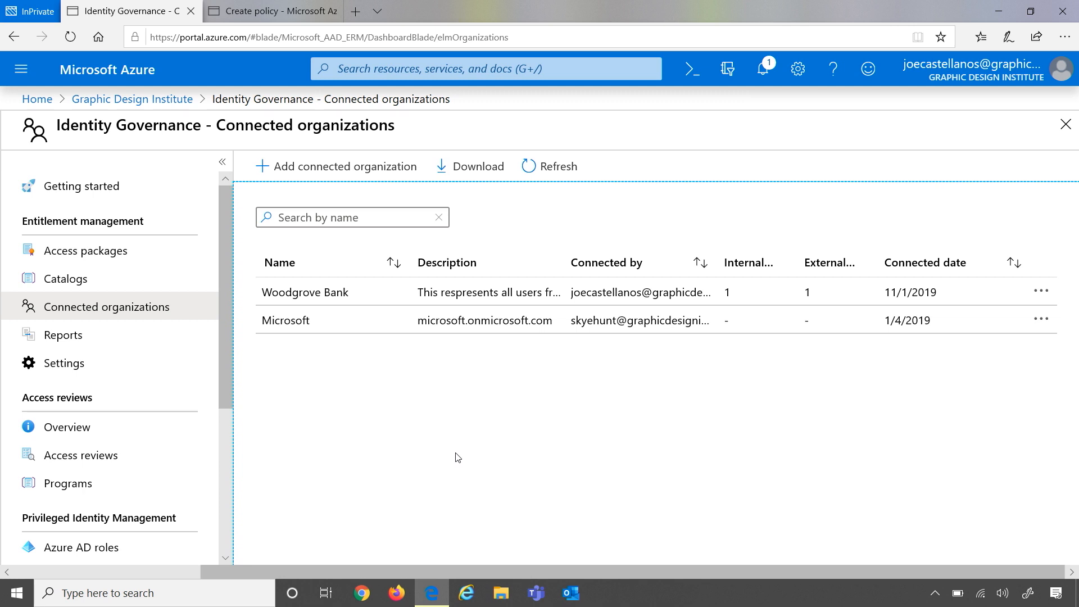
pyautogui.moveTo(365, 367)
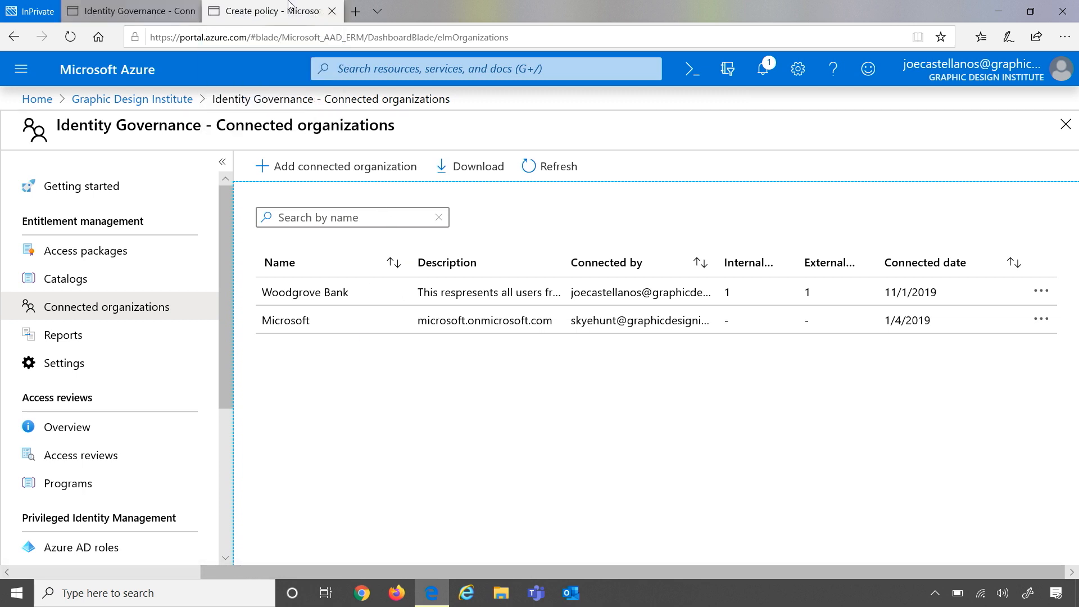
# Name the policy Woodgrove bank partners, describe it as for Woodgrove bank users, and continue to Requests
pyautogui.click(271, 10)
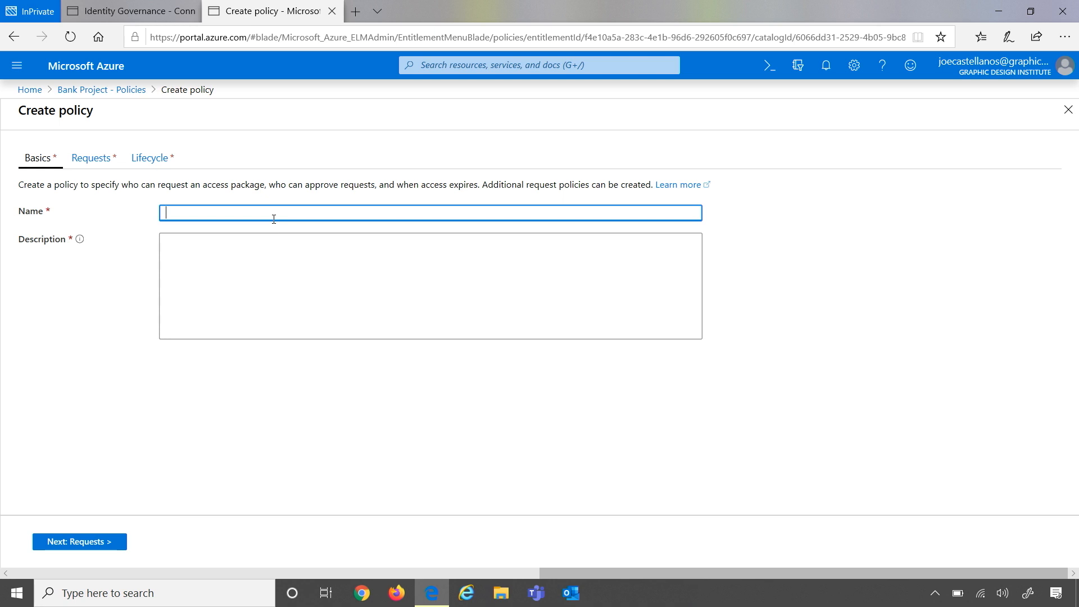
pyautogui.write('Woodgrove bank partners')
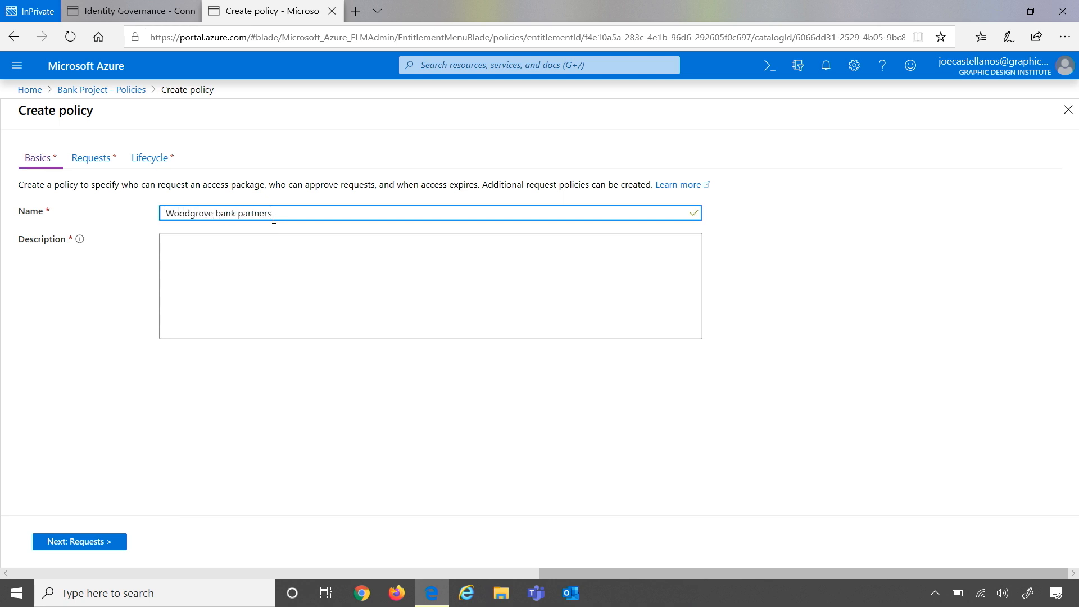
pyautogui.write('this polict is for woodgrove bank users.')
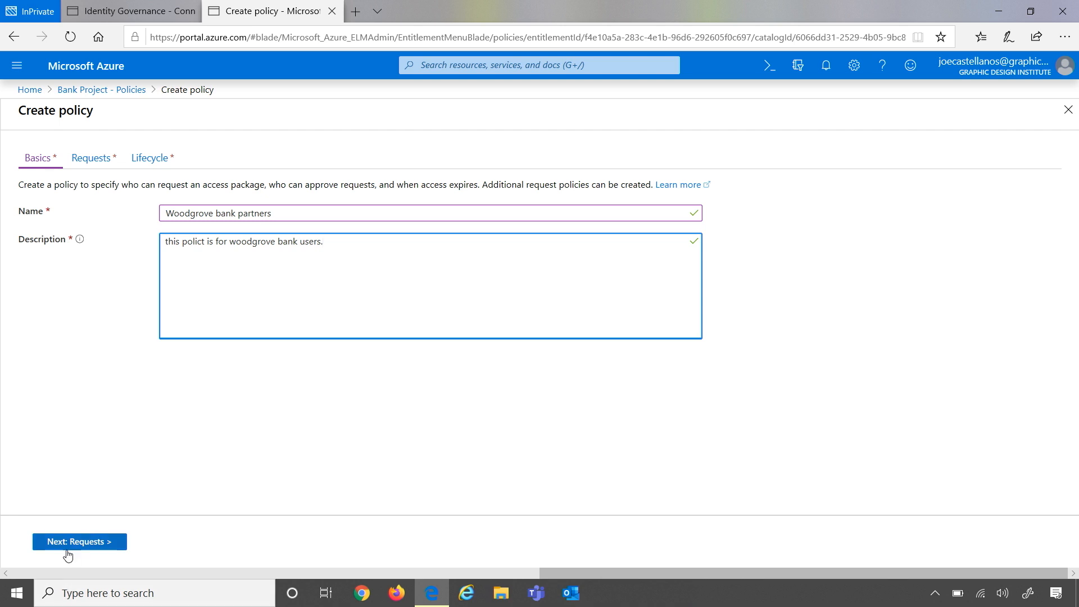
pyautogui.click(79, 542)
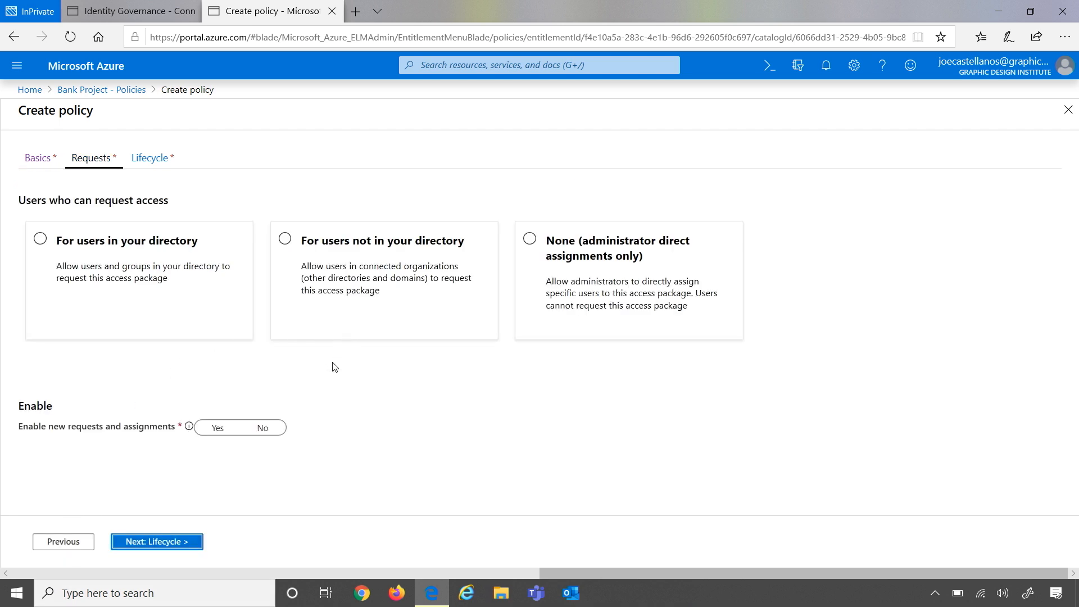
pyautogui.moveTo(315, 363)
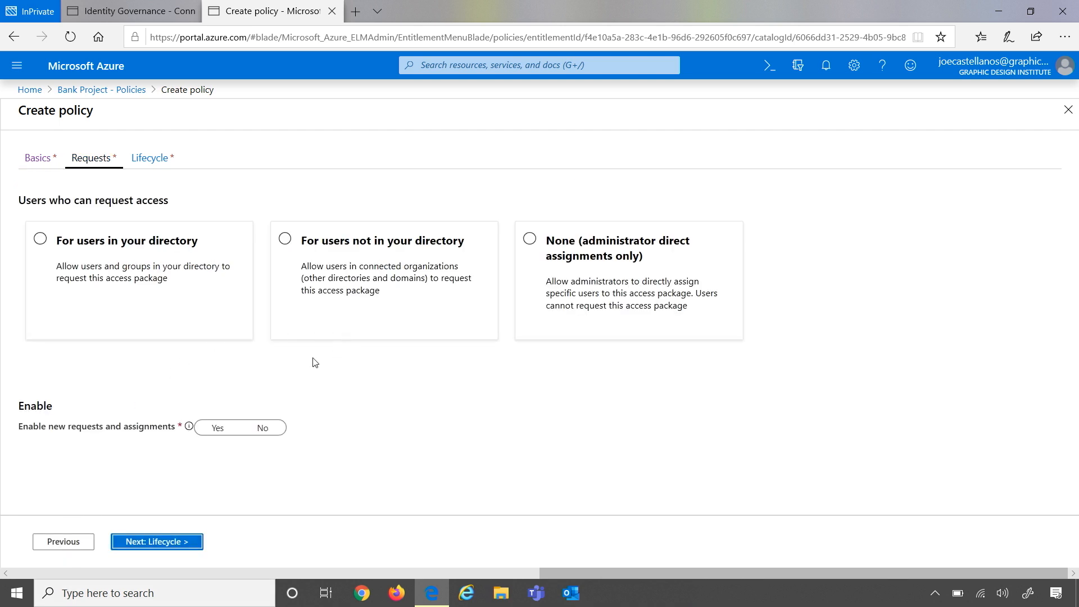
pyautogui.moveTo(290, 259)
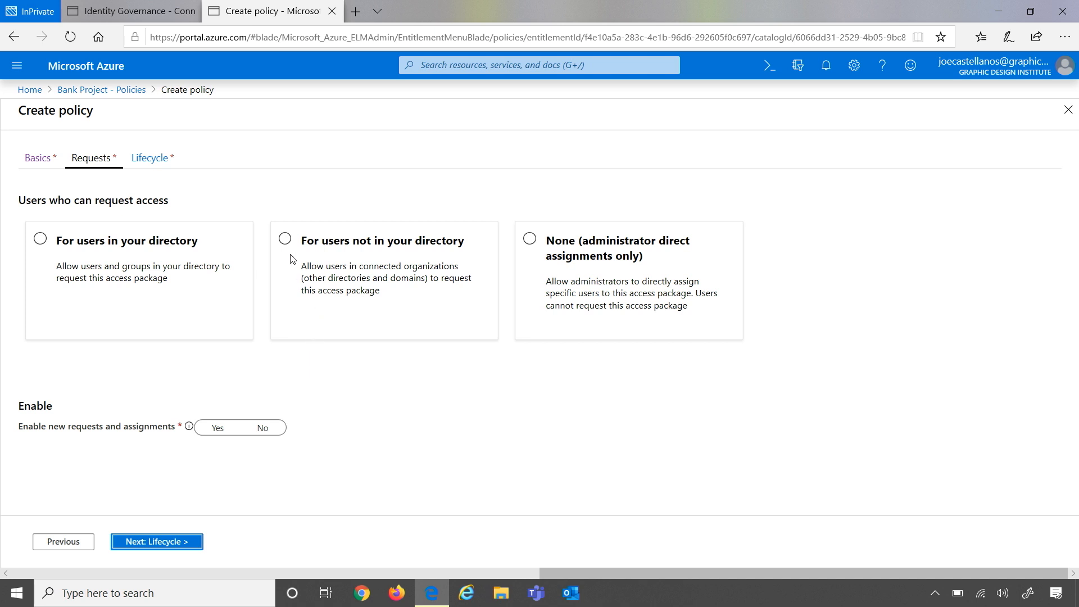
# Allow requests from users not in the directory, limited to the Woodgrove Bank connected organization
pyautogui.click(285, 238)
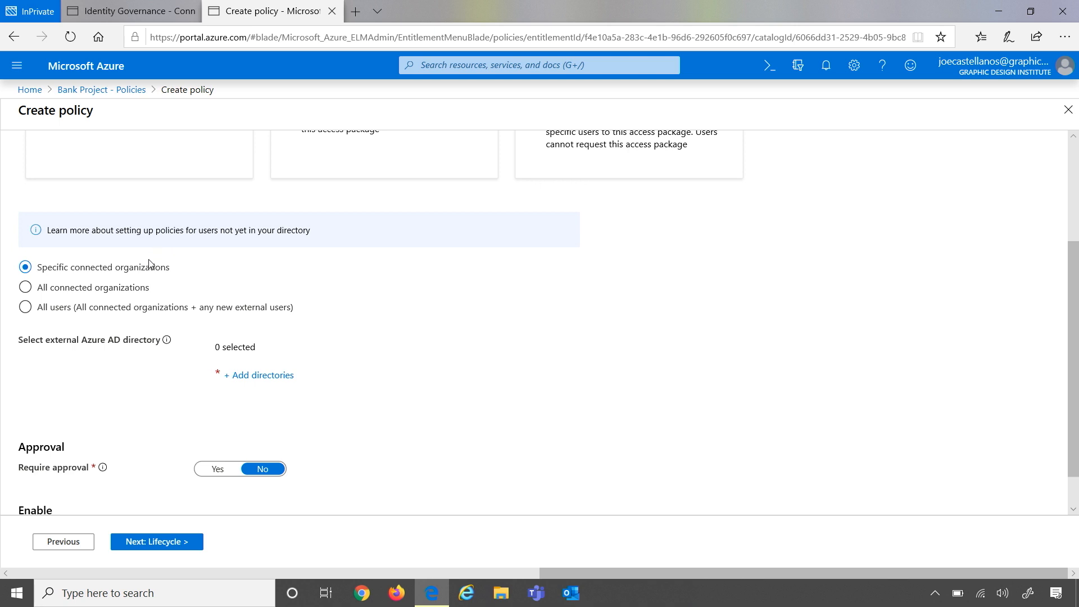
pyautogui.moveTo(258, 376)
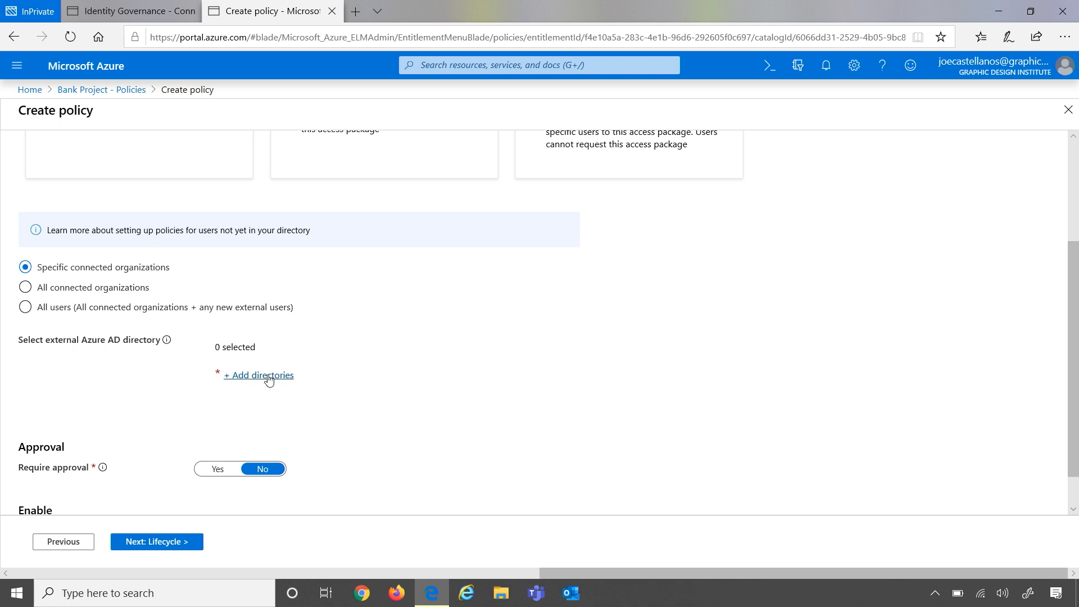
pyautogui.click(259, 376)
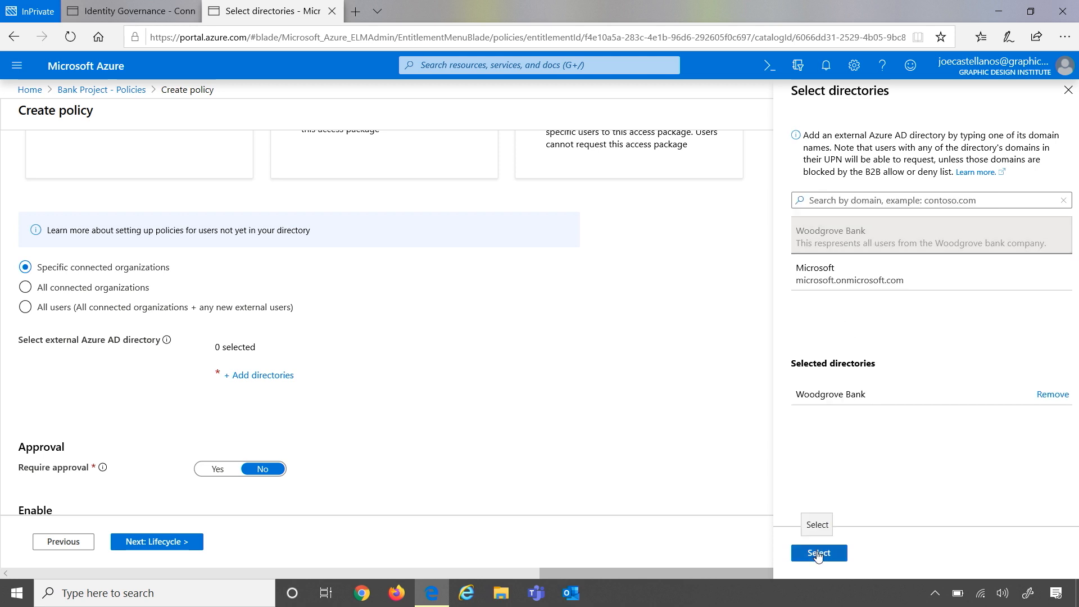
pyautogui.click(818, 554)
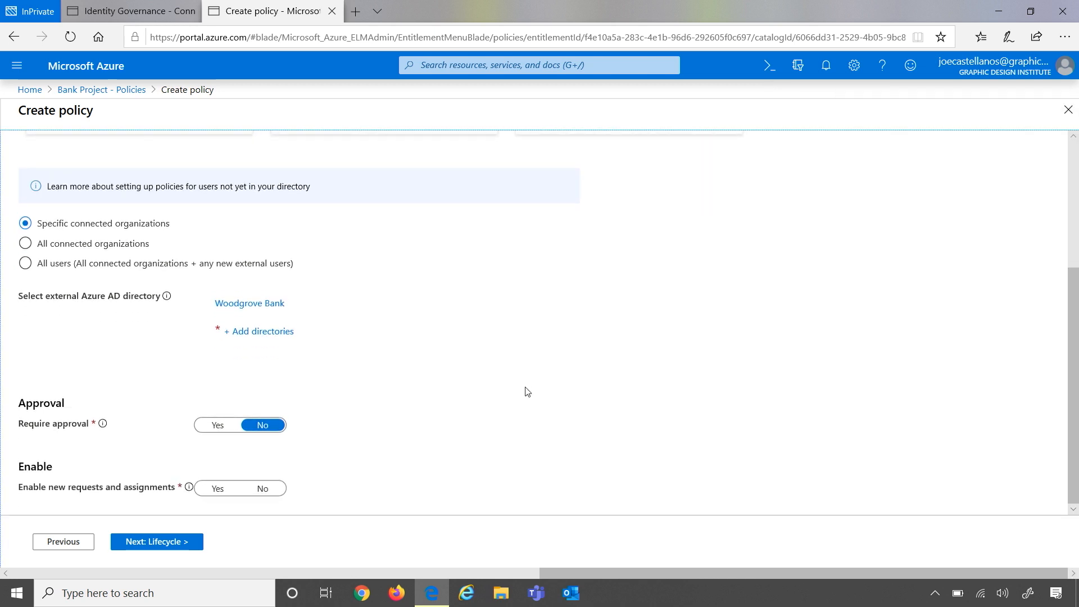
# Require approval for requests with External sponsor as the first approver
pyautogui.click(218, 425)
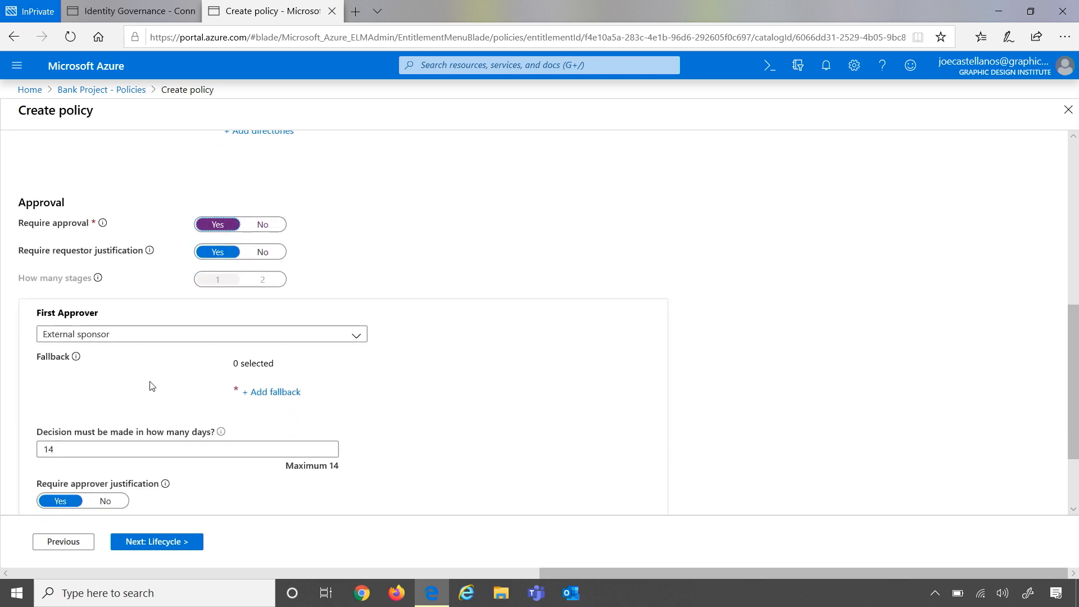
pyautogui.moveTo(141, 386)
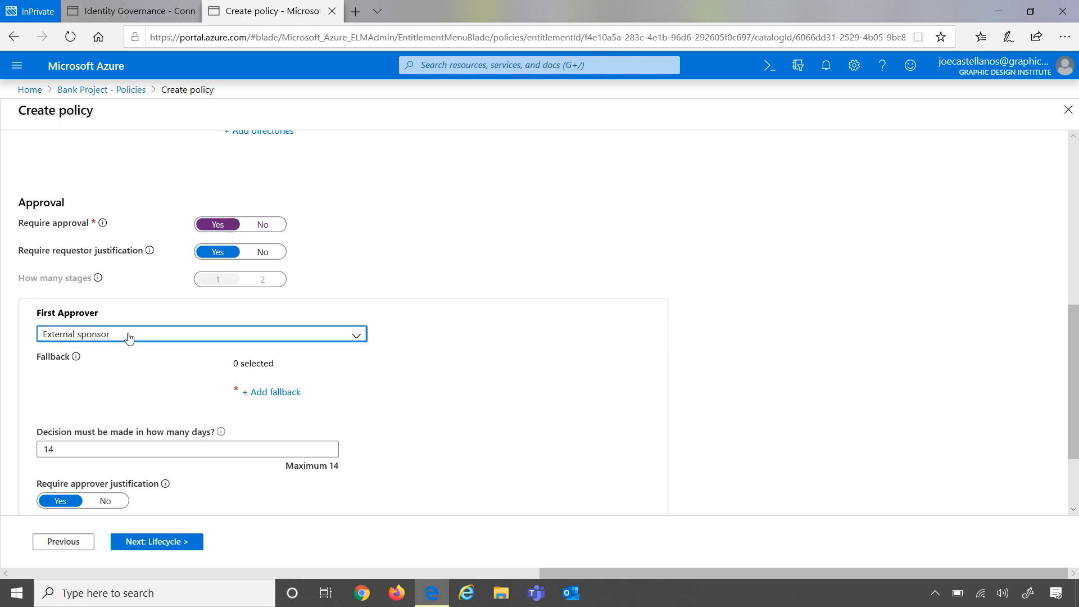
pyautogui.click(200, 335)
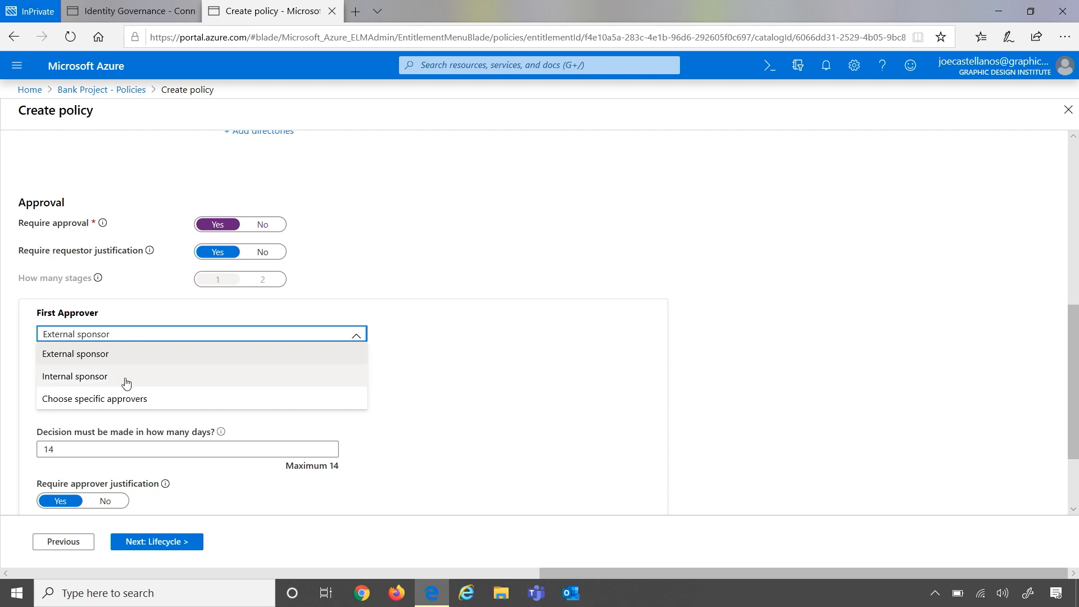
pyautogui.moveTo(109, 361)
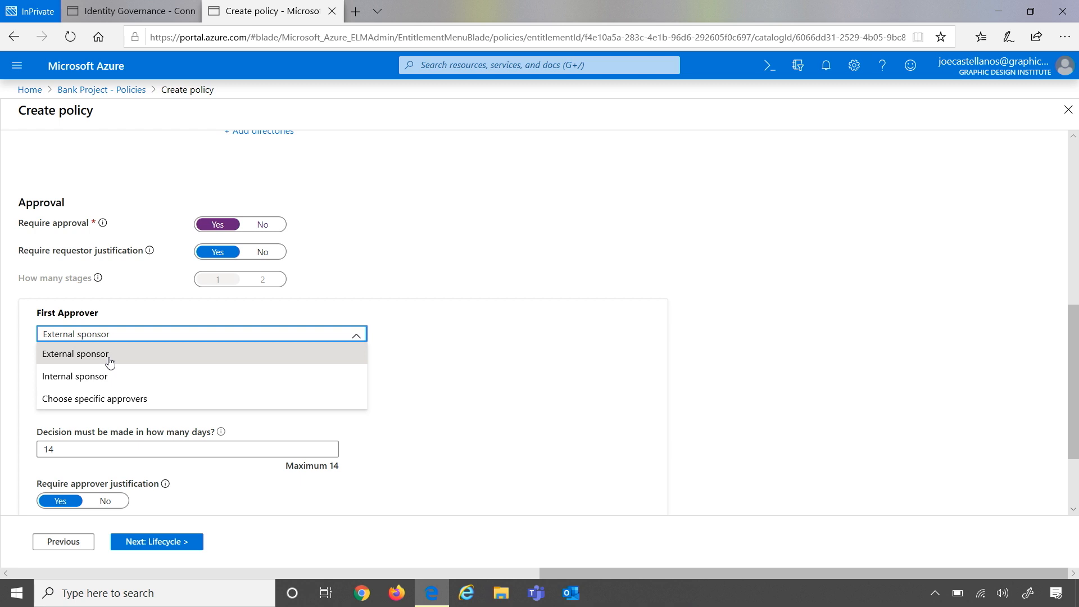
pyautogui.click(74, 354)
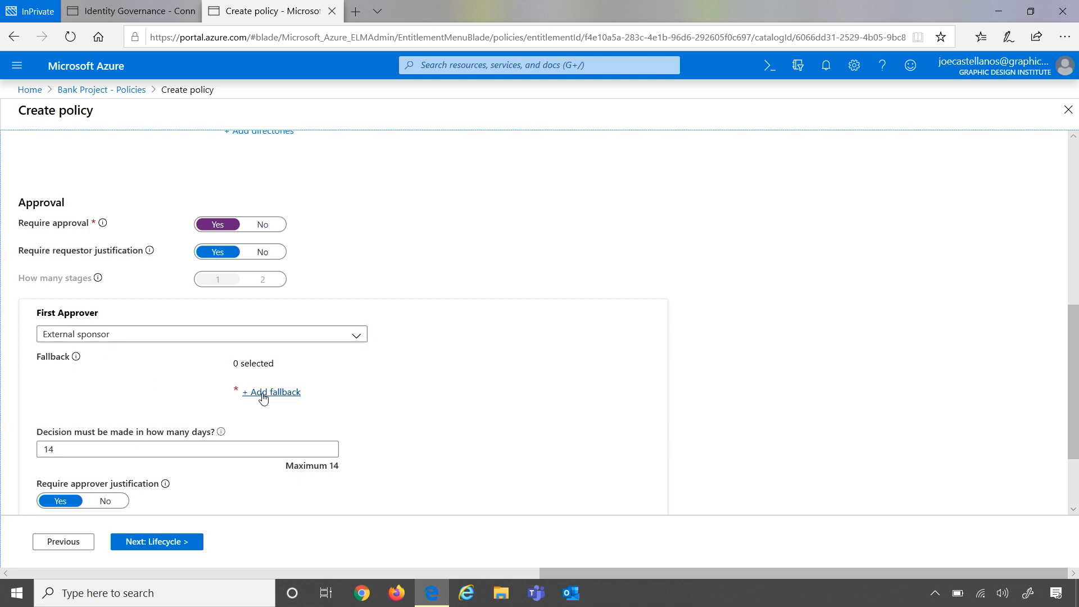
pyautogui.click(274, 392)
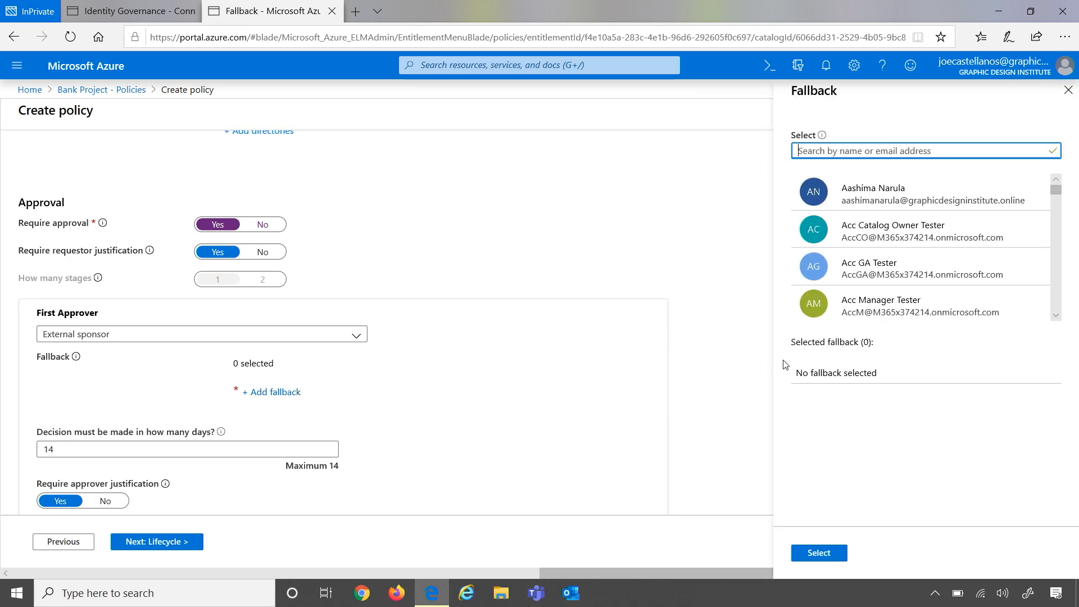
pyautogui.scroll(-3)
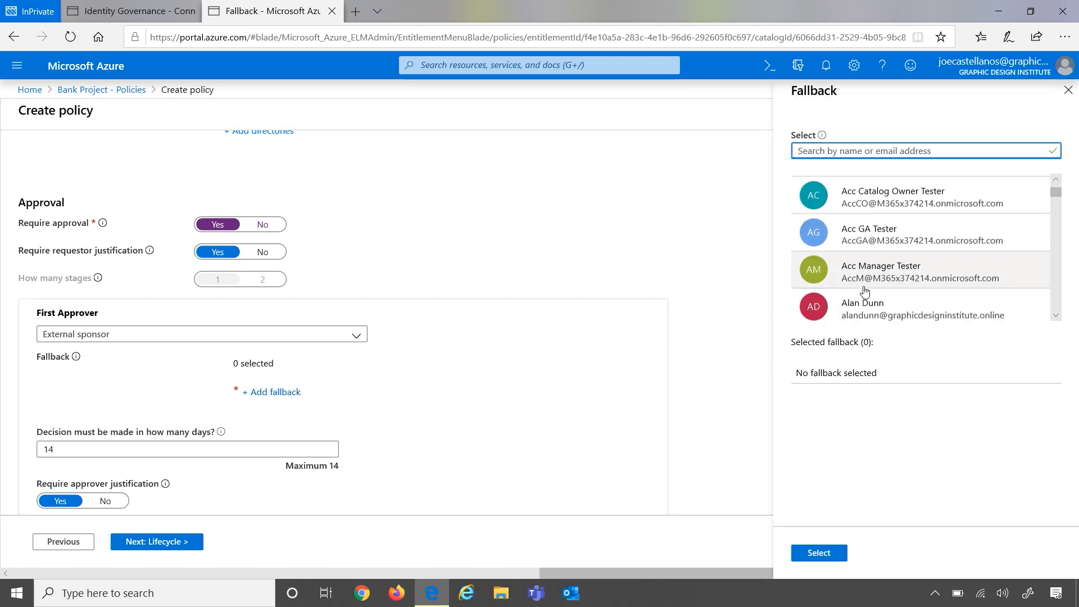
pyautogui.scroll(-3)
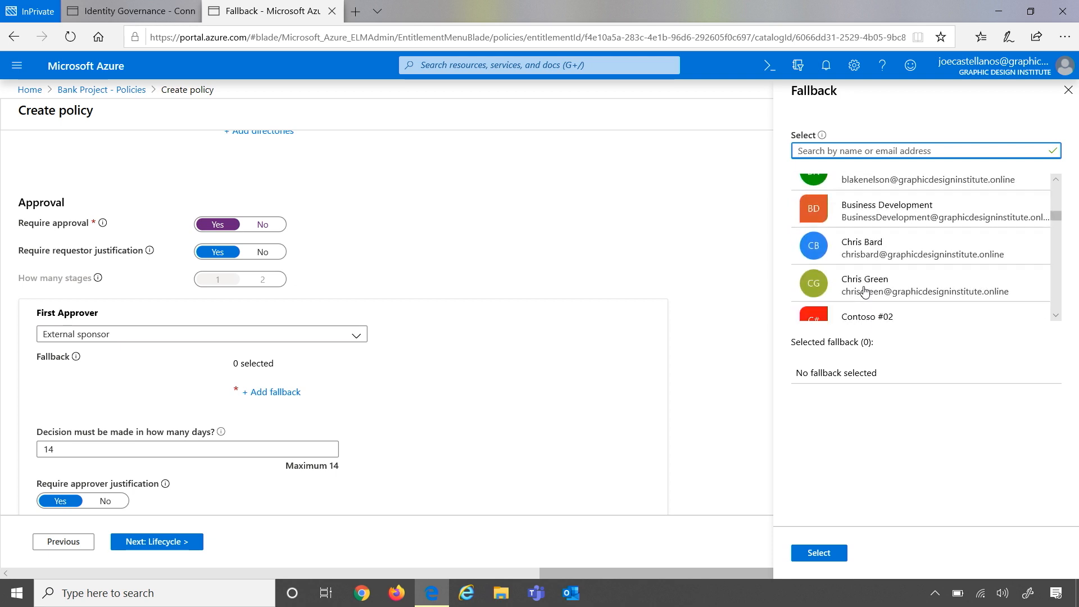
pyautogui.scroll(-3)
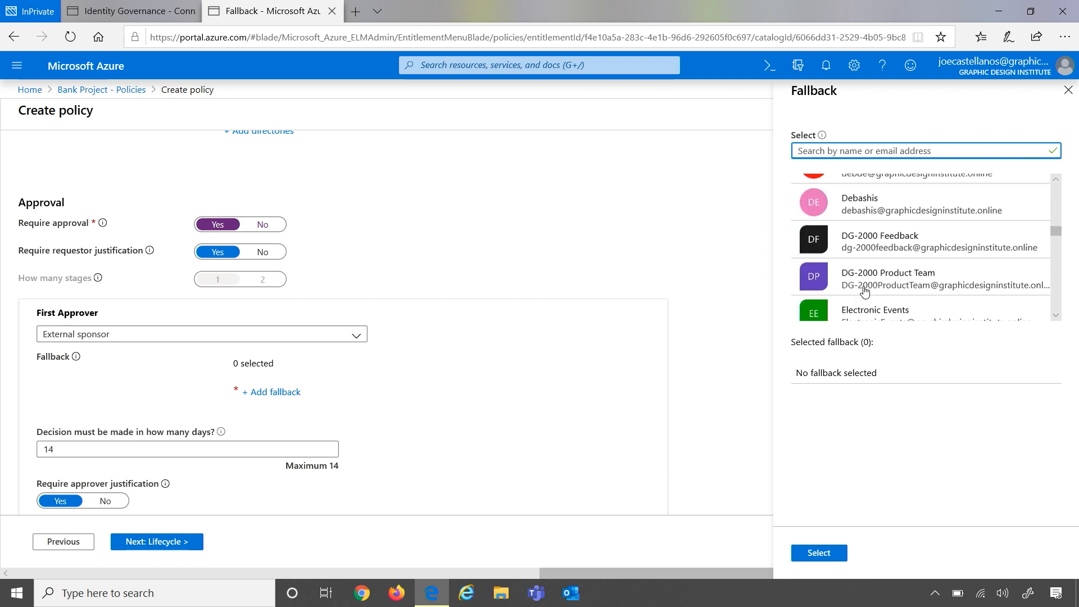
pyautogui.write('m')
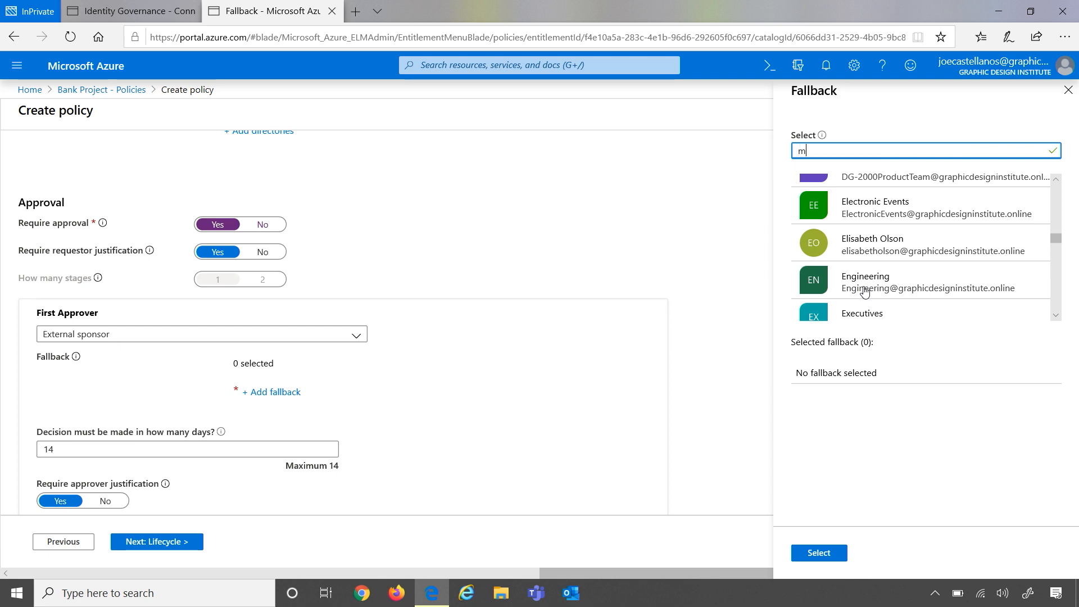
pyautogui.write('ala')
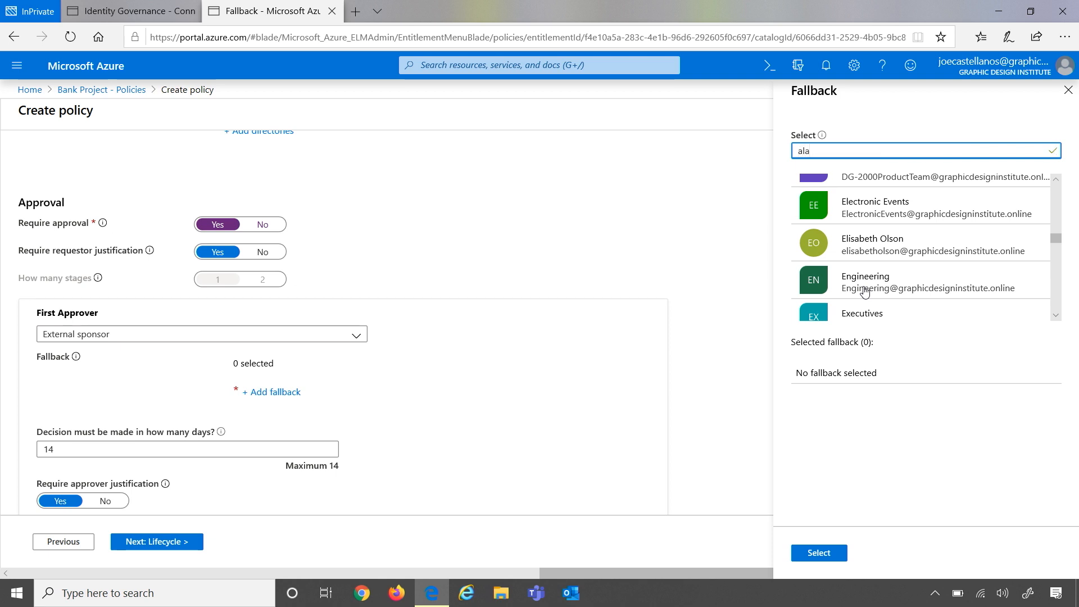
pyautogui.write('joe')
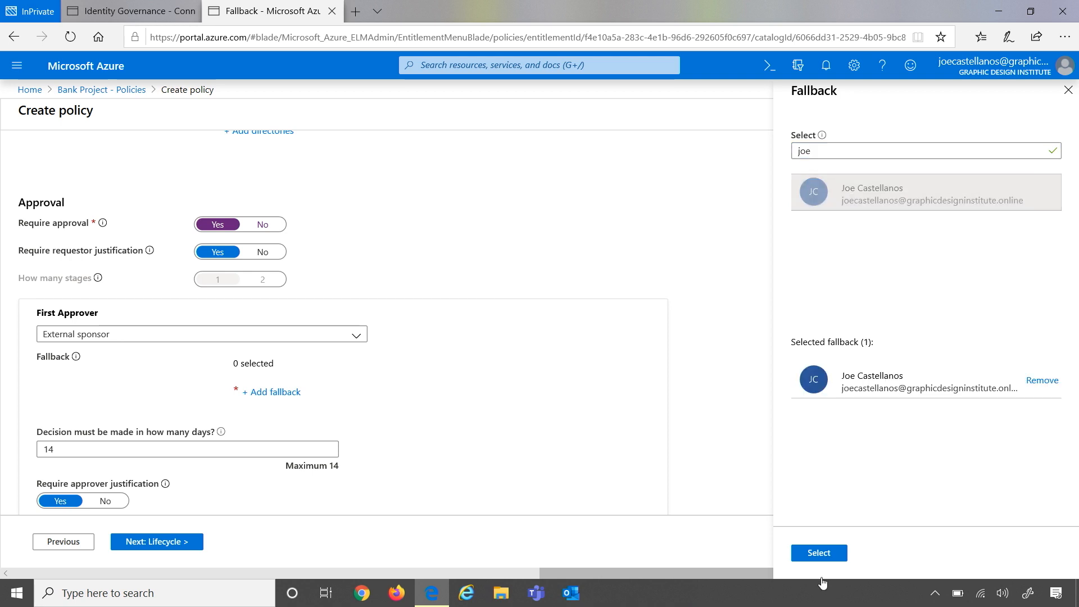
pyautogui.click(817, 554)
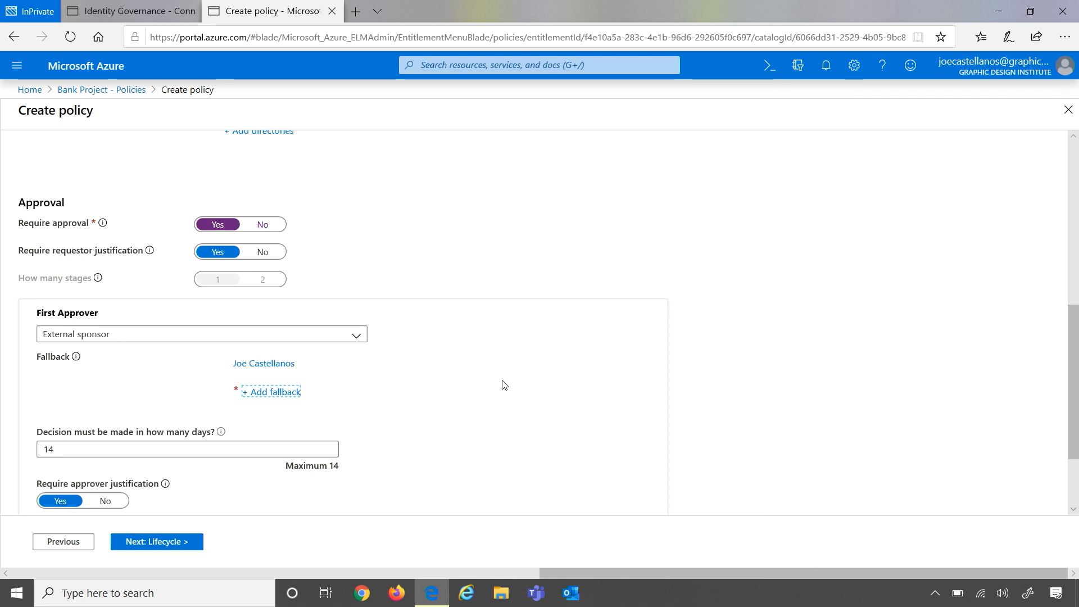
# Keep the Lifecycle expiration at 365 days and create the access package policy
pyautogui.scroll(-3)
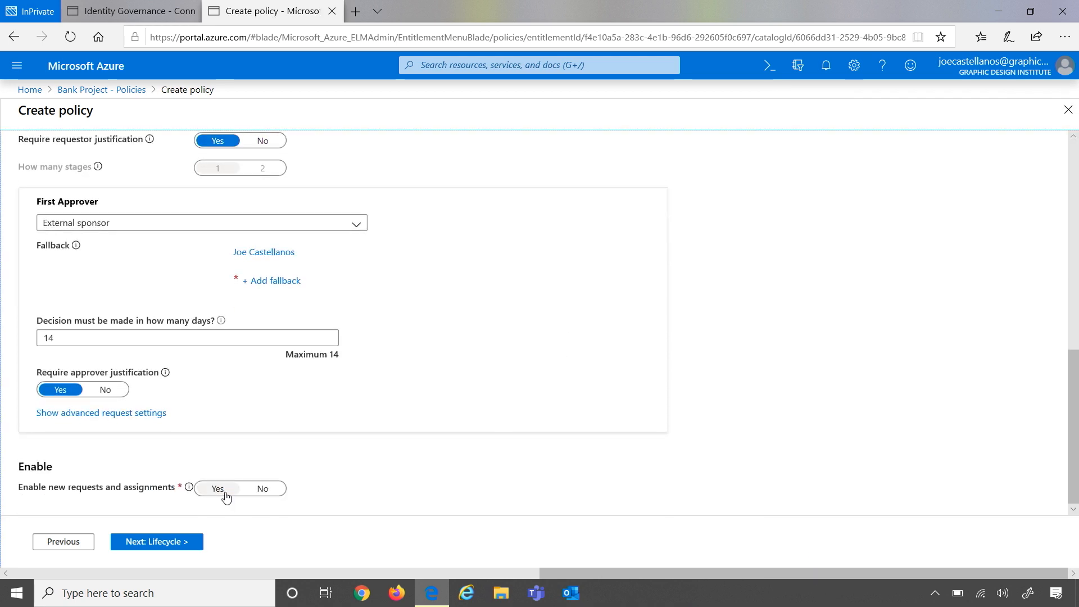
pyautogui.click(156, 542)
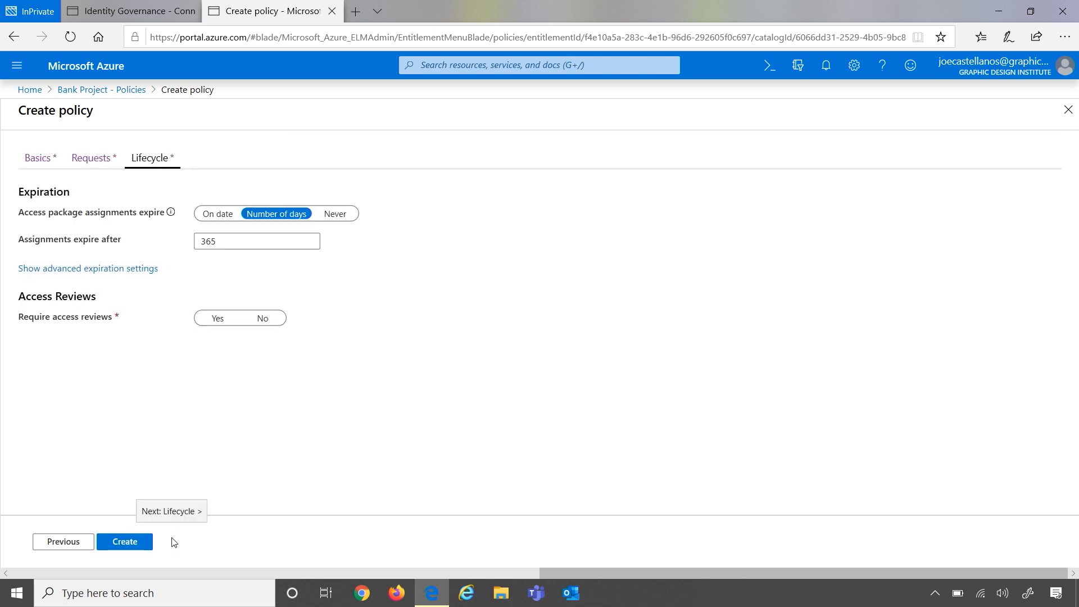
pyautogui.moveTo(231, 403)
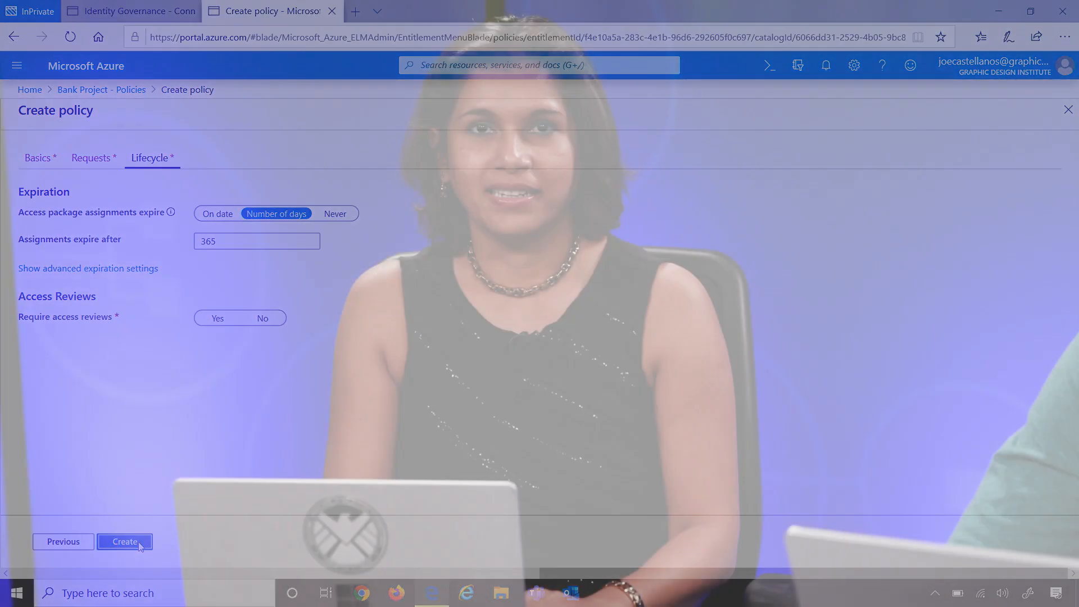
pyautogui.click(125, 542)
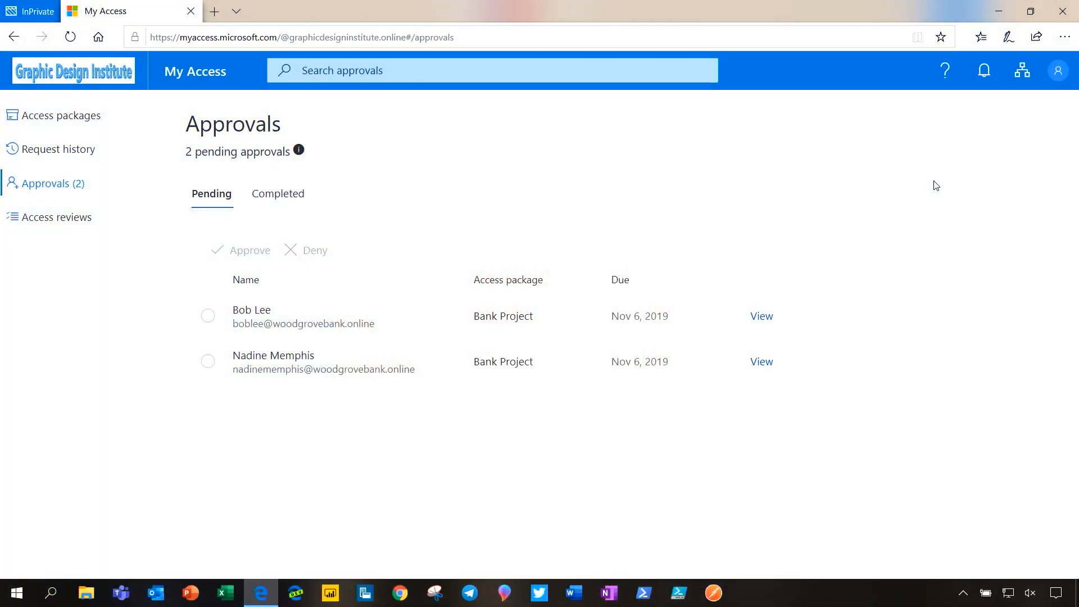
pyautogui.moveTo(483, 222)
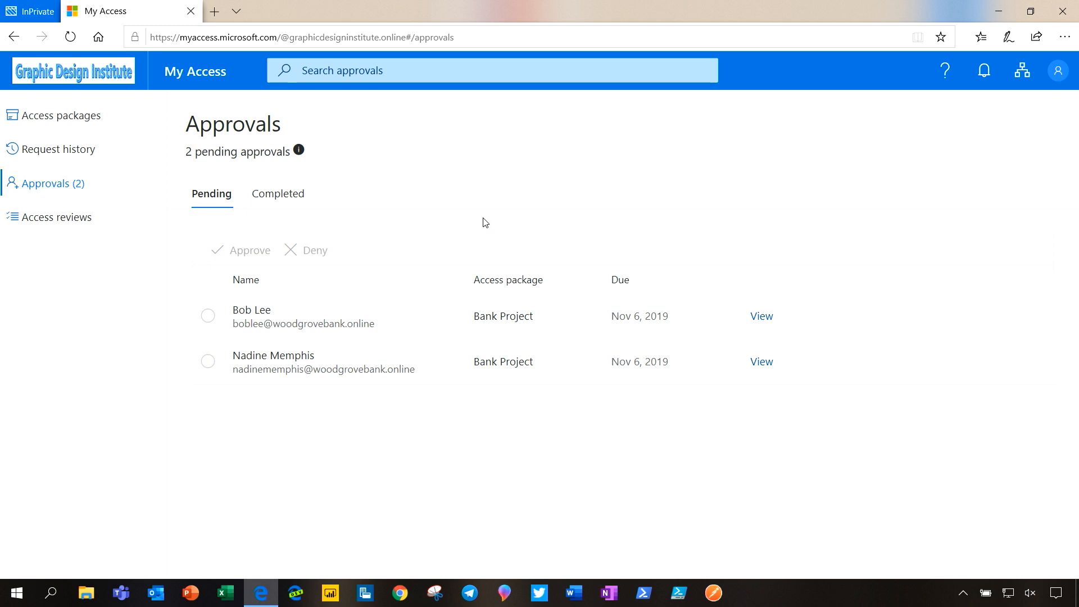
pyautogui.moveTo(208, 316)
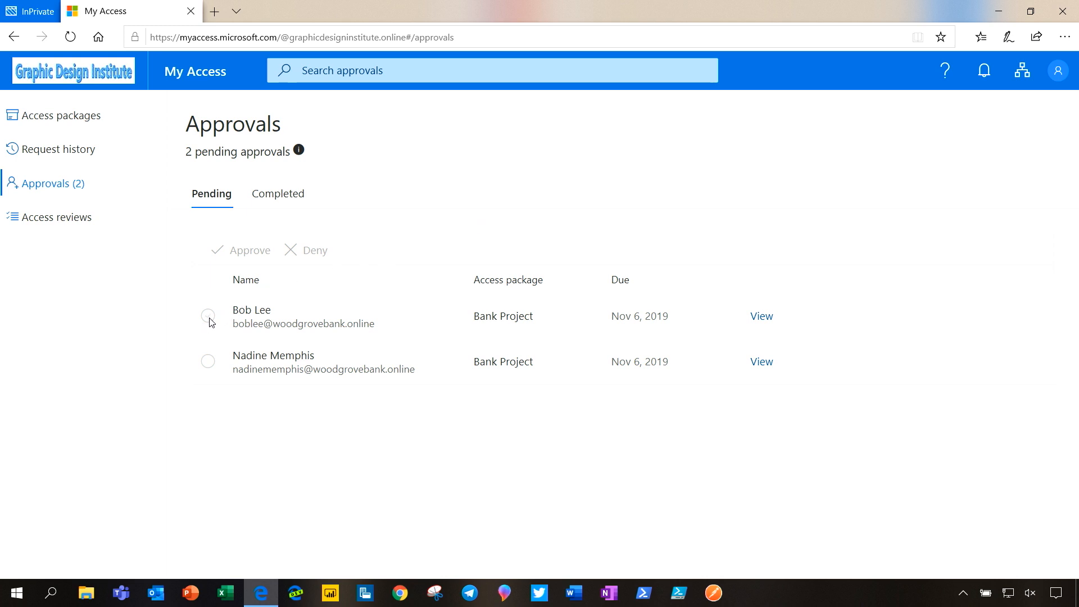
pyautogui.moveTo(341, 335)
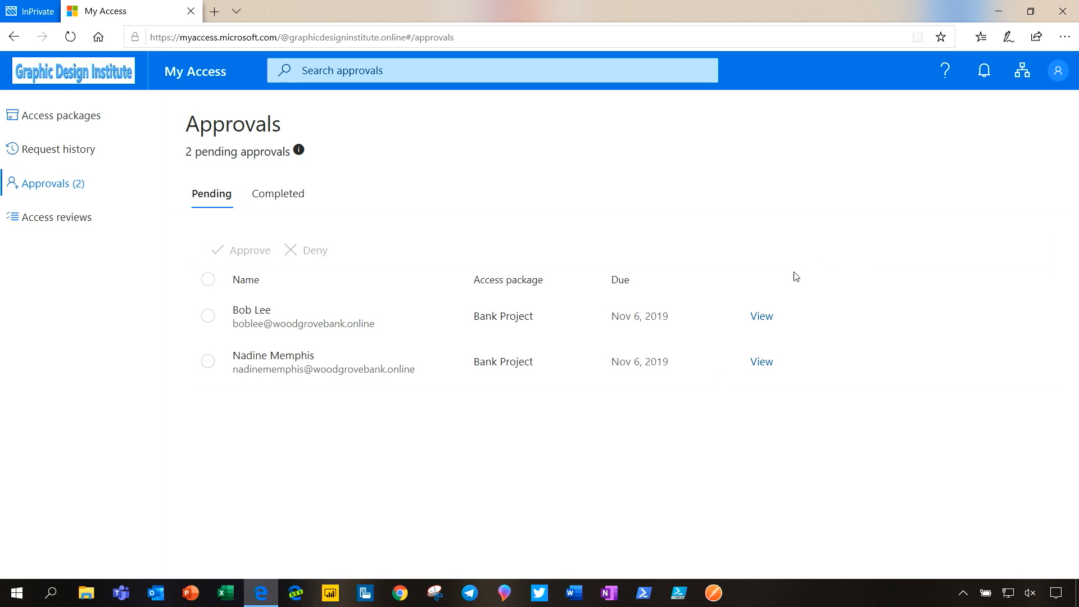
pyautogui.click(761, 316)
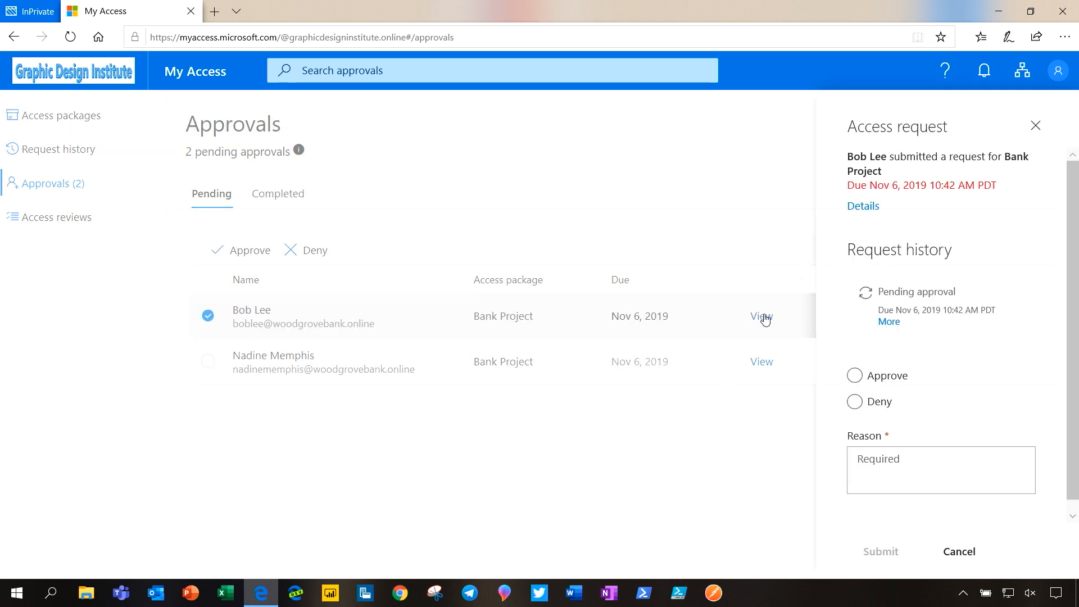
pyautogui.click(863, 206)
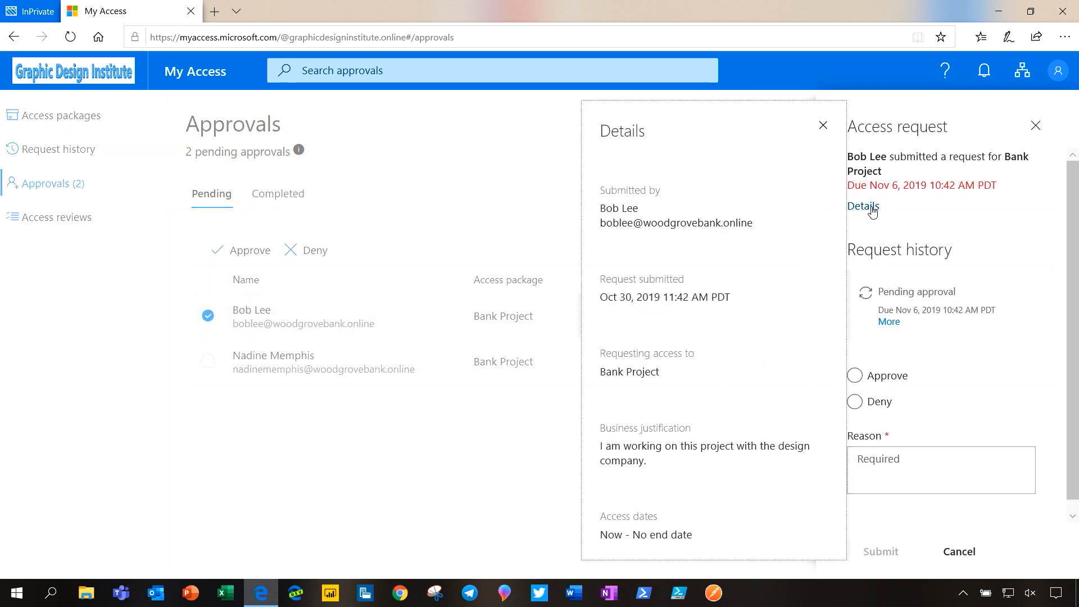
pyautogui.click(823, 124)
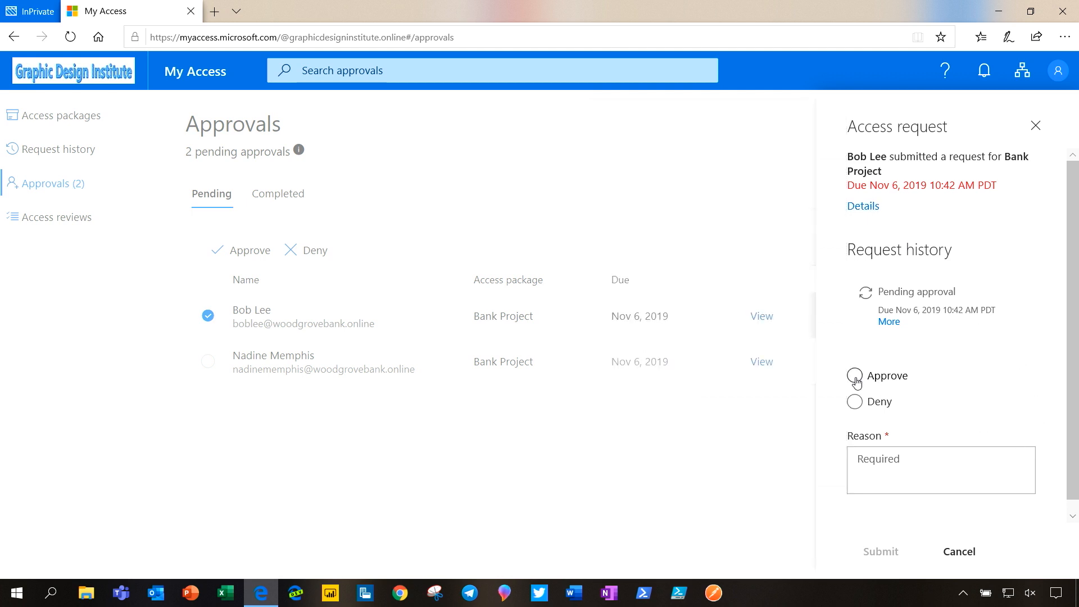
# Approve the request with the reason 'OK' and submit the decision
pyautogui.click(855, 376)
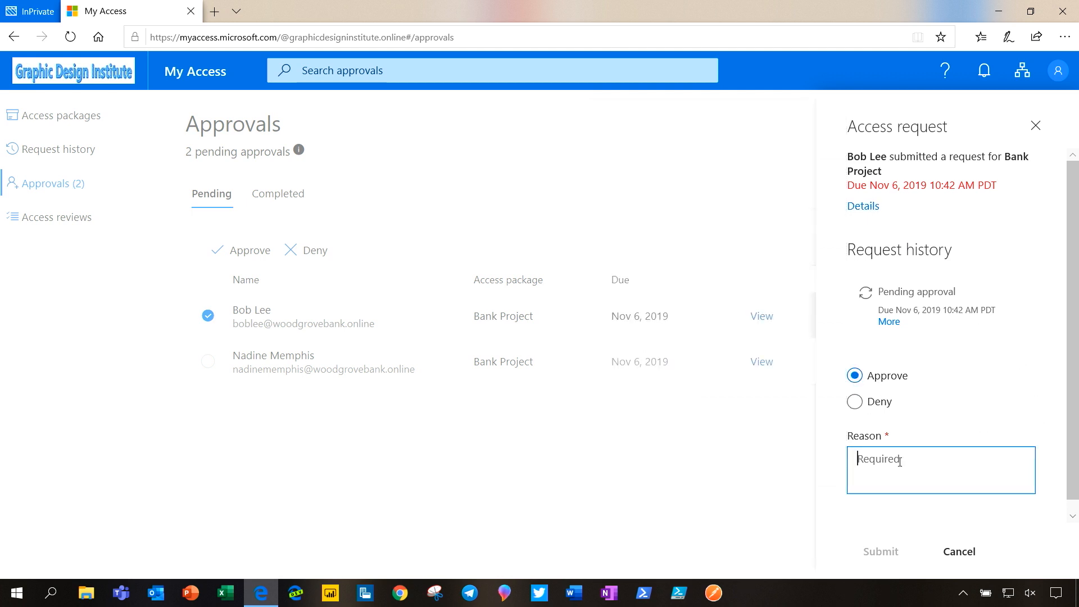
pyautogui.write('OK.')
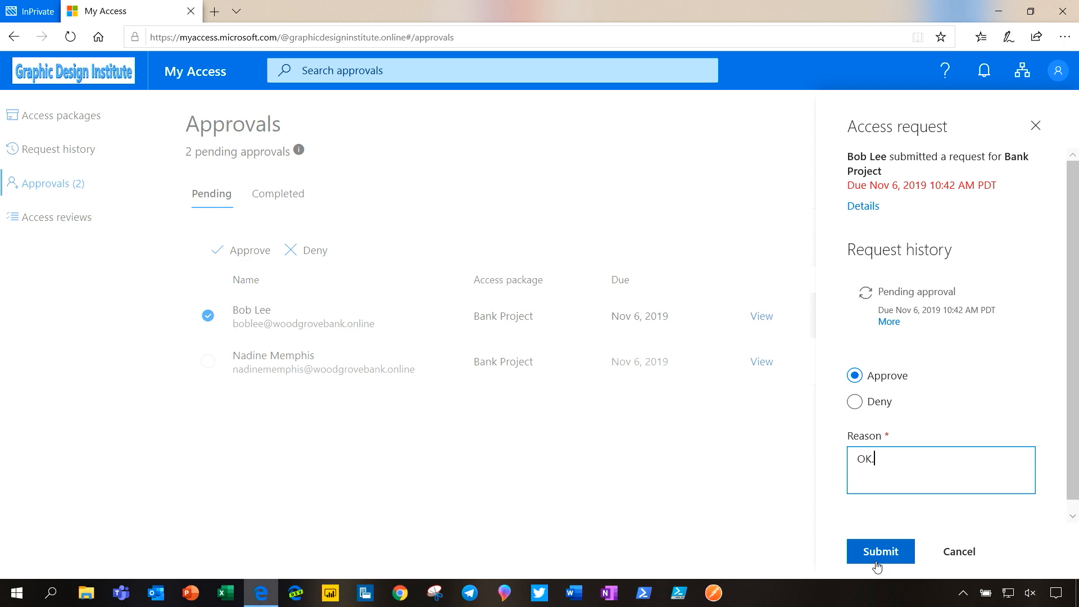
pyautogui.click(880, 551)
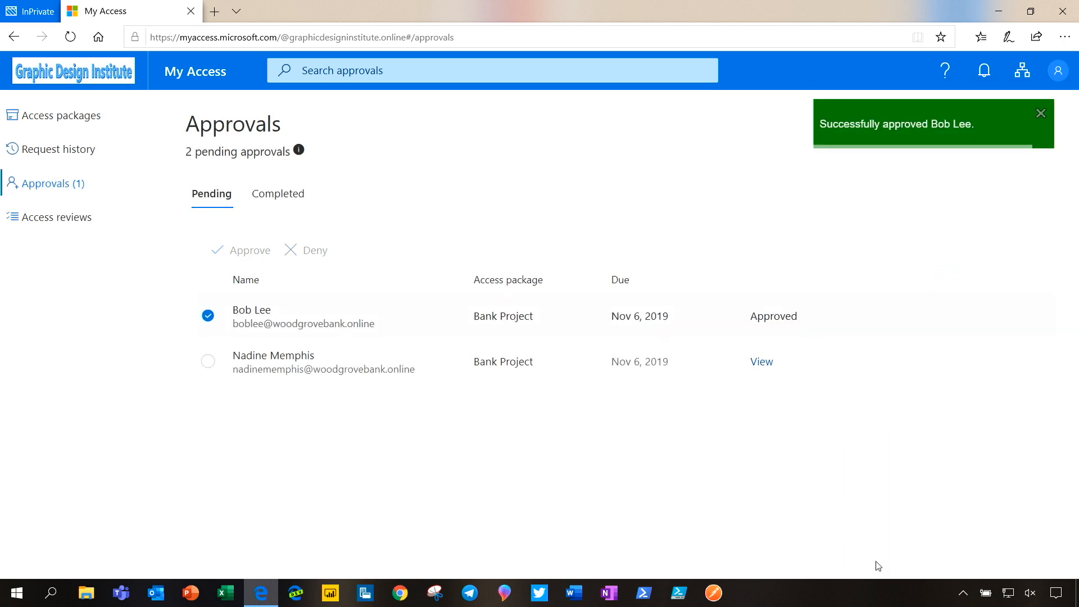